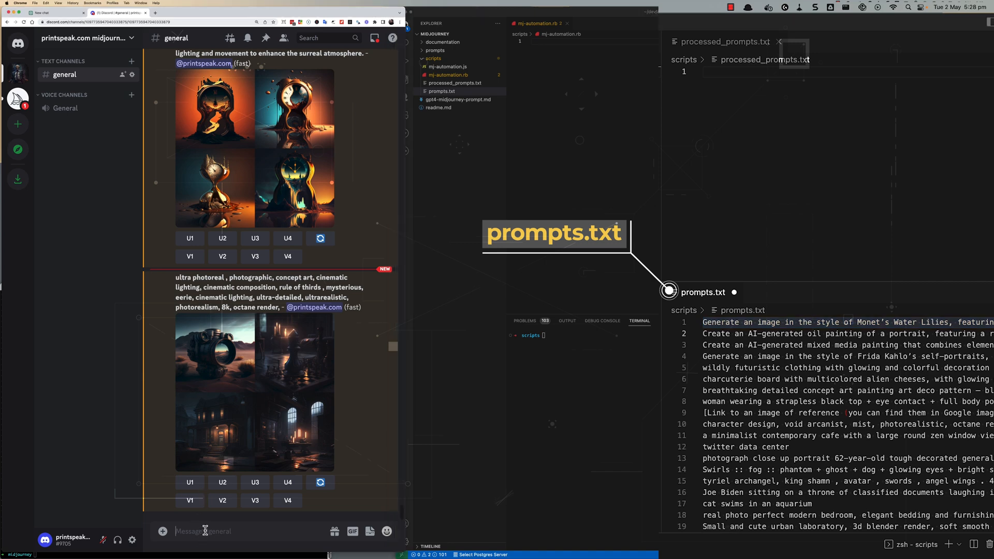
Write the header comment for a Ruby Midjourney script and the prompts_file = "prompts.txt" comment
type("/im")
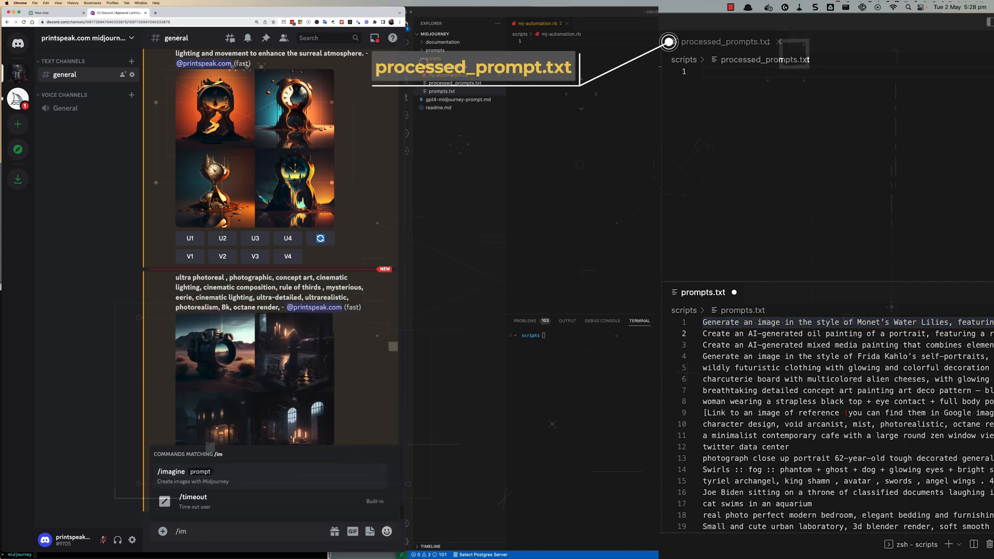
scroll("down", 3)
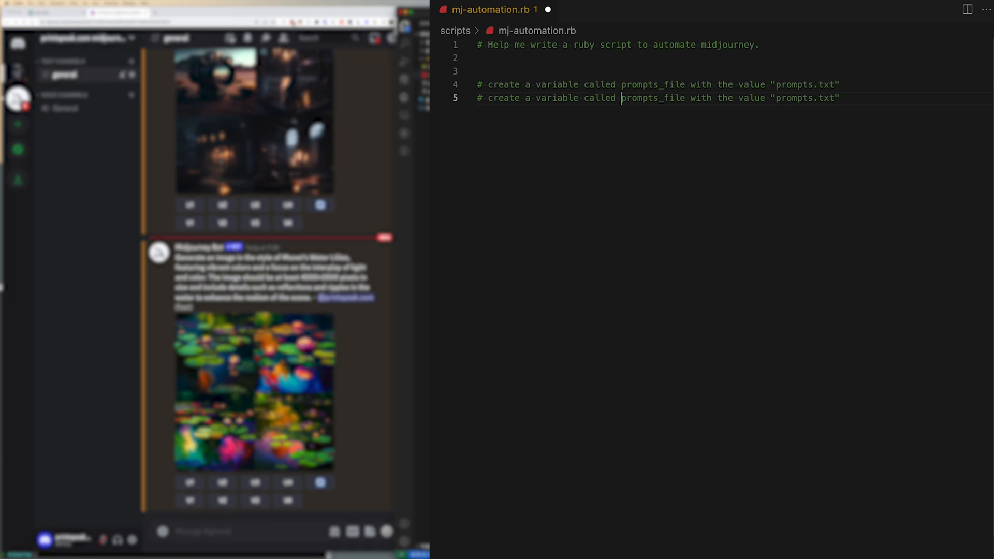
Rename the duplicated variable comment to processed_prompts_file and move to a new line
type("processed")
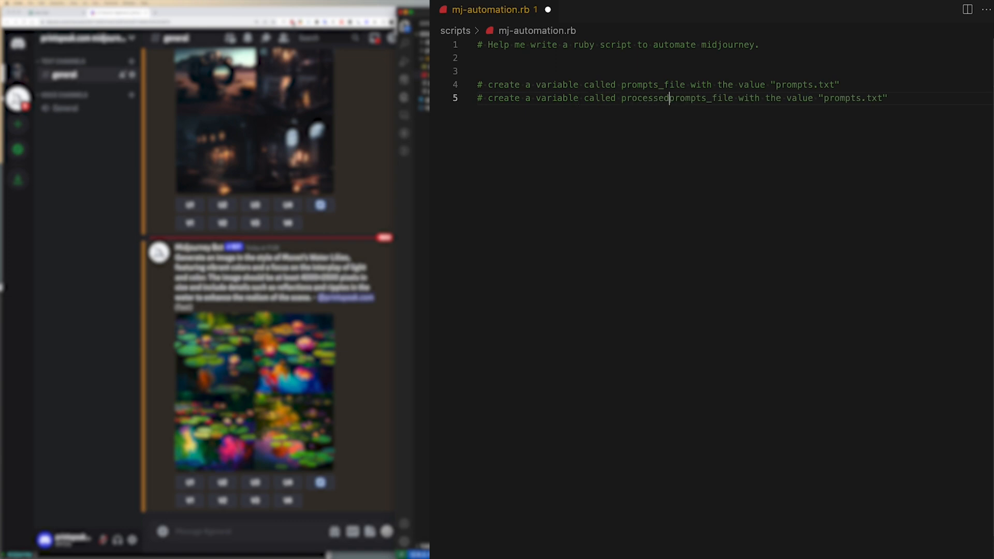
type("_")
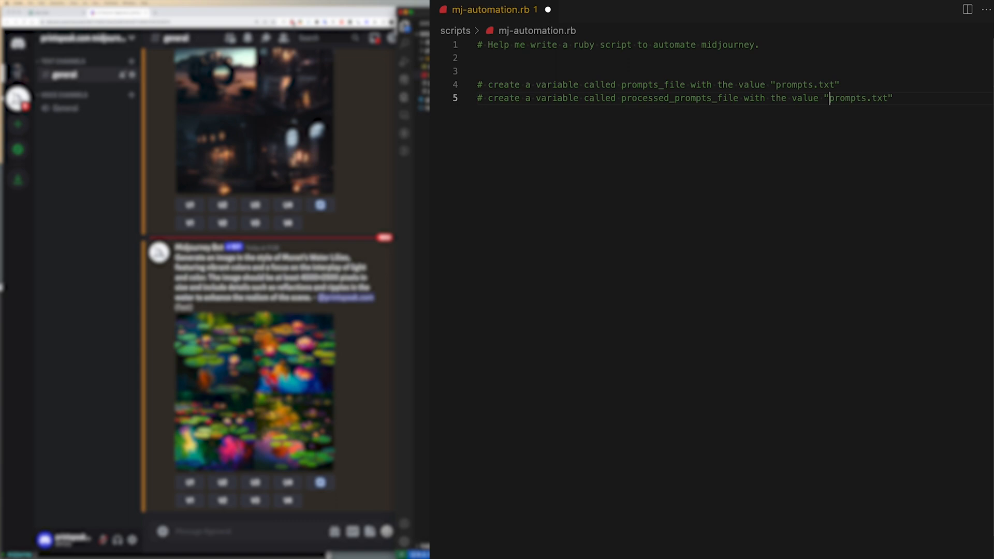
type("processed_pro")
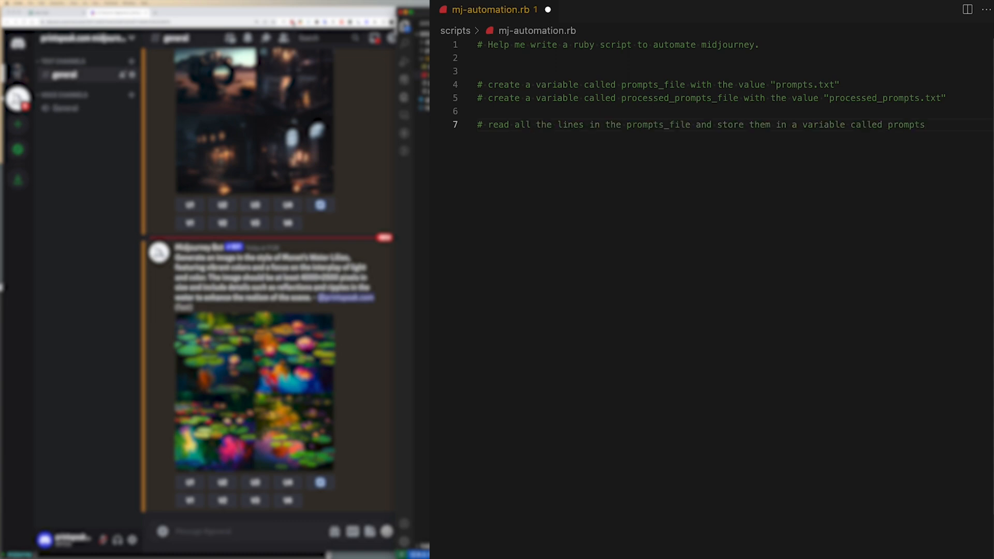
key("Enter")
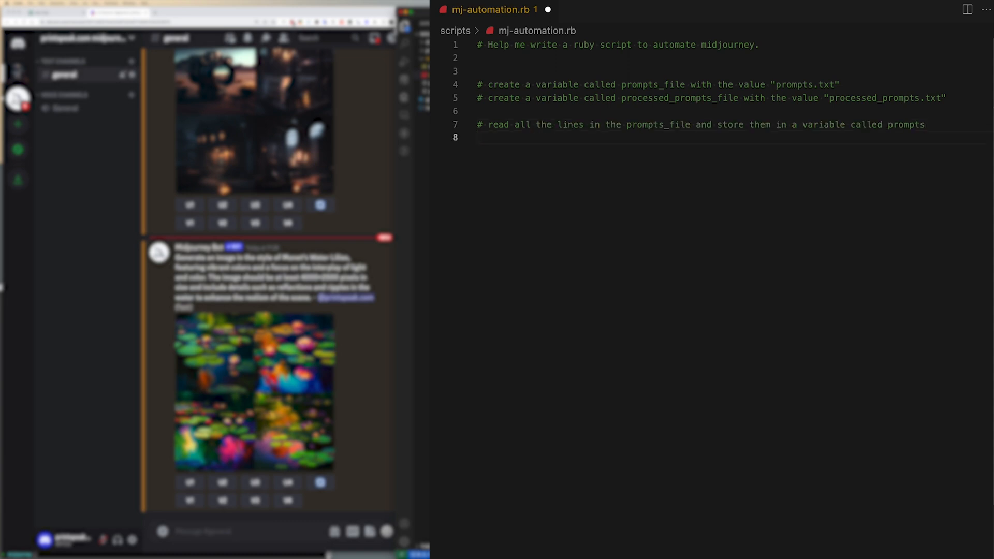
Comment the loop: build mj_prompt with the /imagine prefix and print mj_prompt
type("# loop through each prompt in prompts")
type("#   create a variable cal")
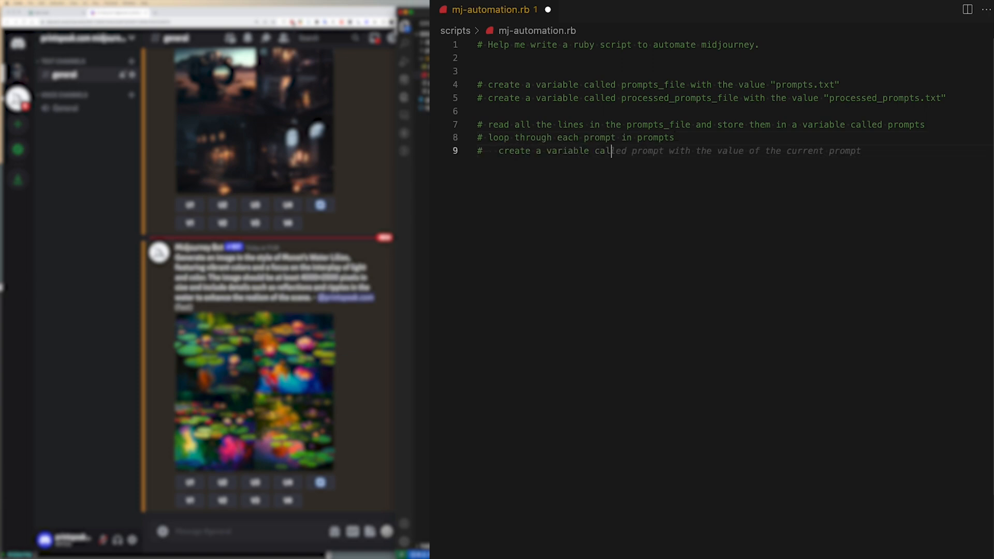
type("mj_")
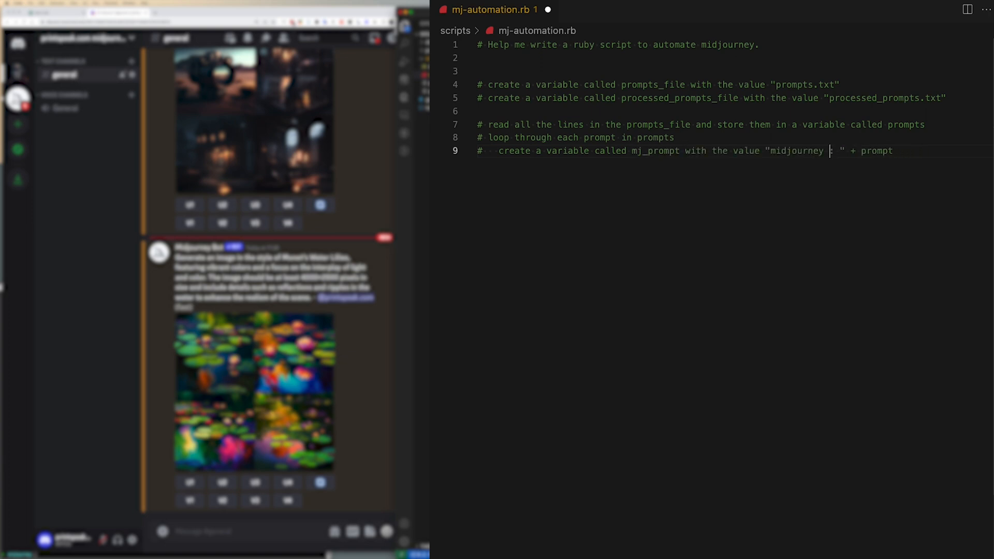
type("/imagine")
type("#")
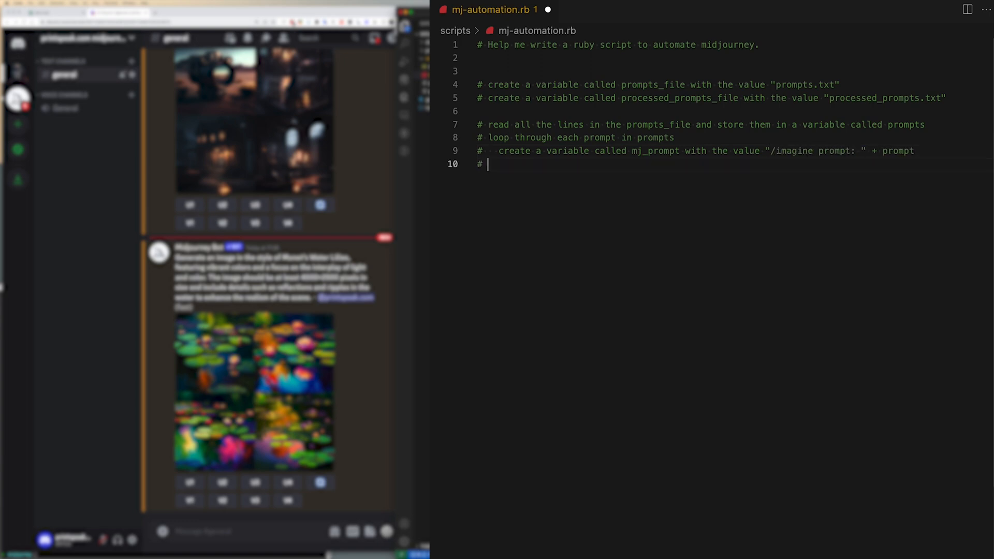
type("print")
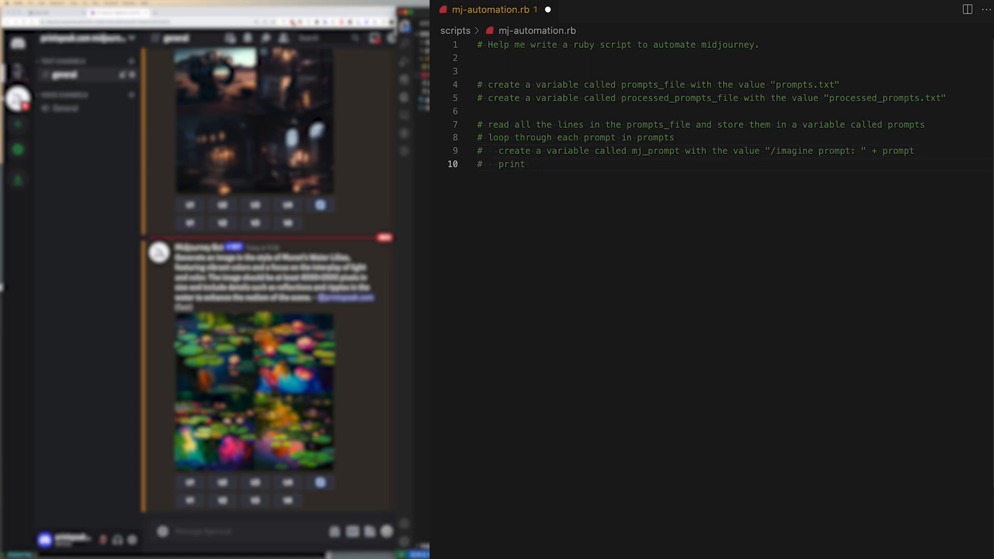
type("mj_prompt to the console")
type("#   write mj_prompt to the clipboard")
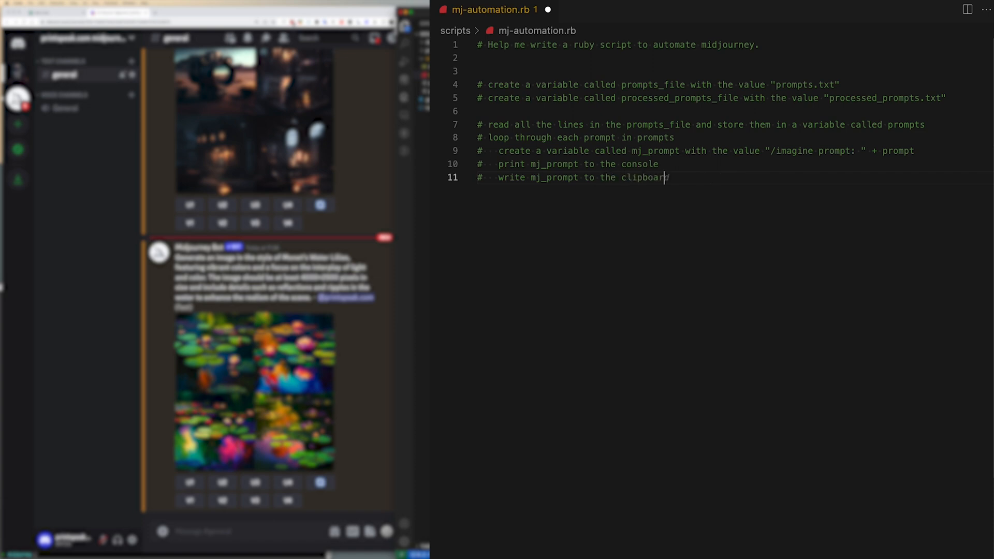
Comment the clipboard copy and a pause for 2 seconds between prompts
type("pa")
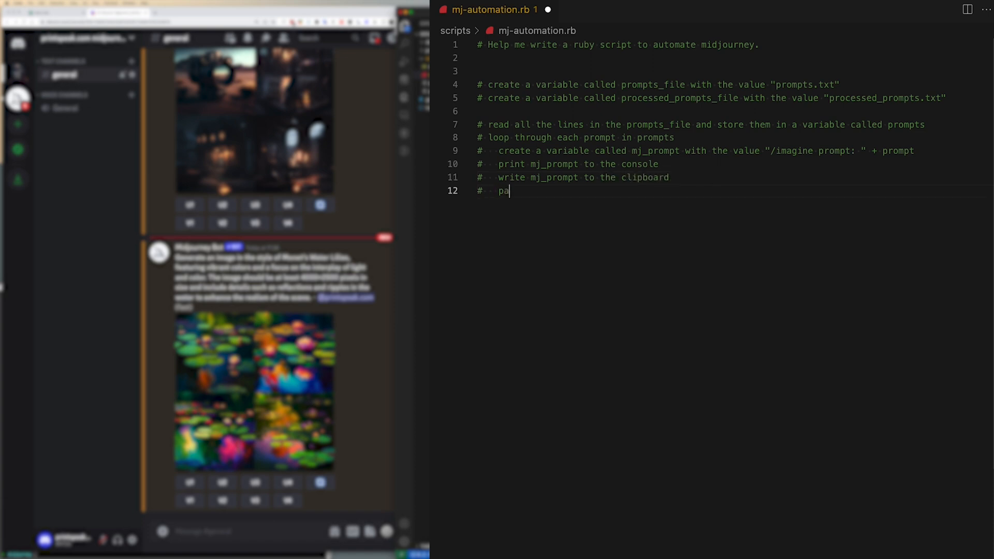
type("use for 2")
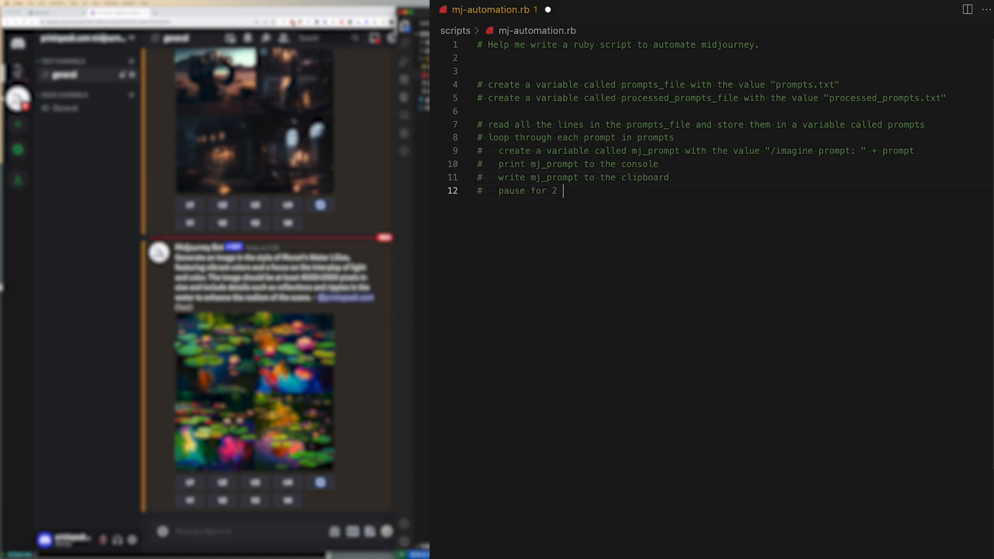
type("seconds")
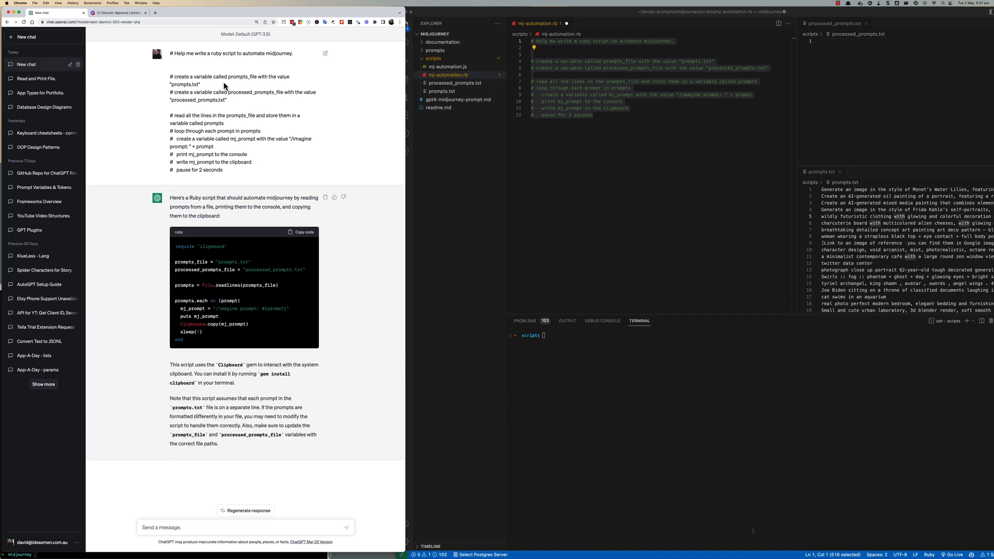
Copy ChatGPT's generated Ruby code and paste it below the comments in mj-automation.rb
left_click(302, 232)
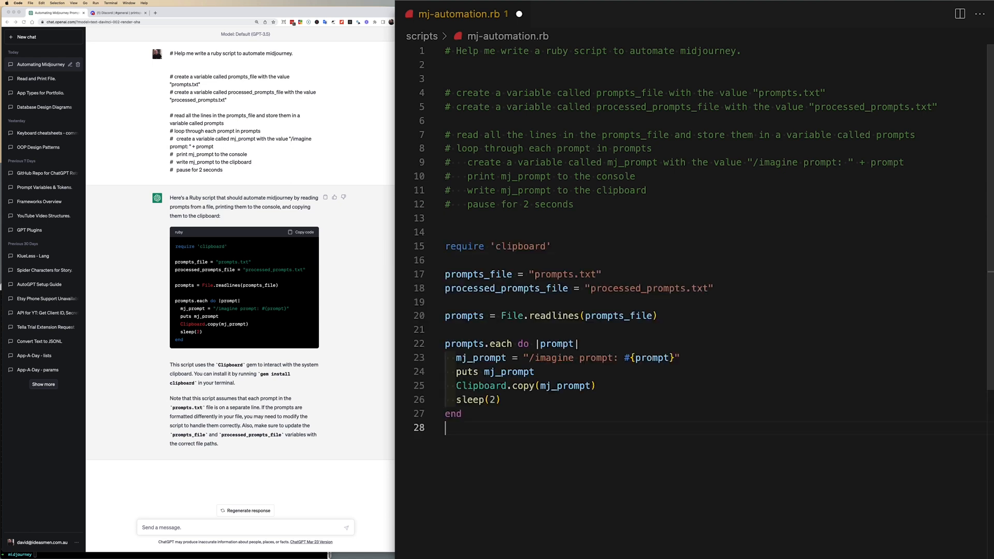
left_click(671, 315)
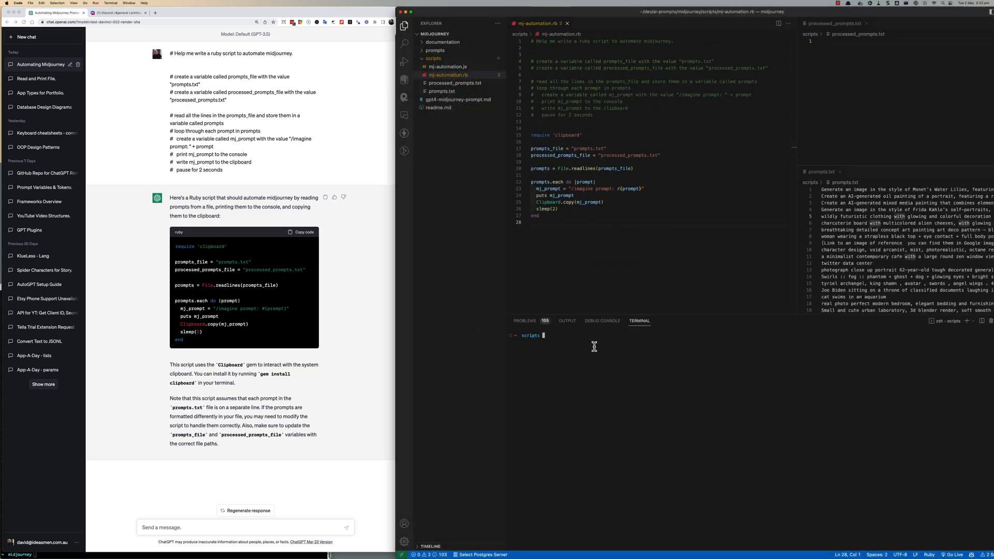
Run ruby mj-automation.rb, interrupt it with Ctrl+C and select the printed /imagine prompt lines
type("ruby mj-automation.rb")
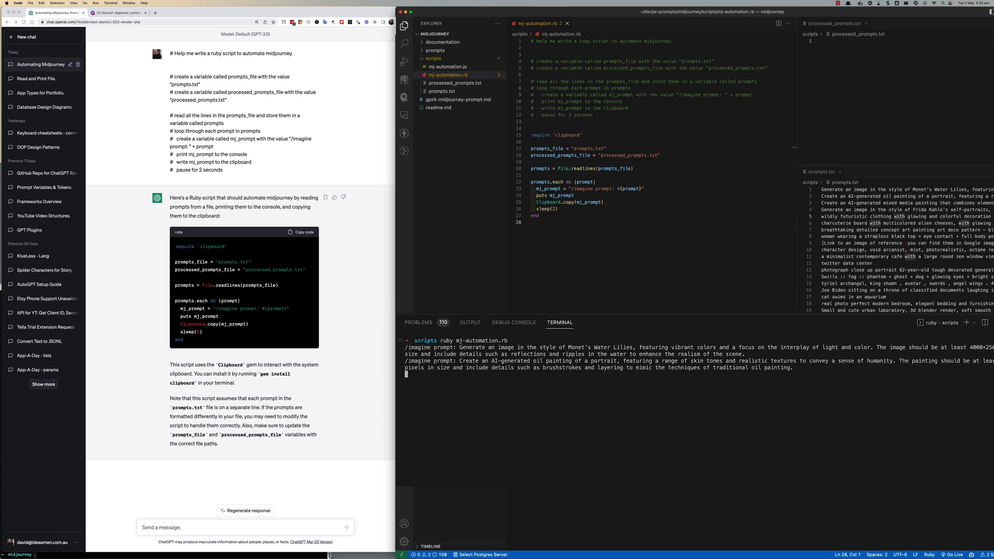
key("ctrl+c")
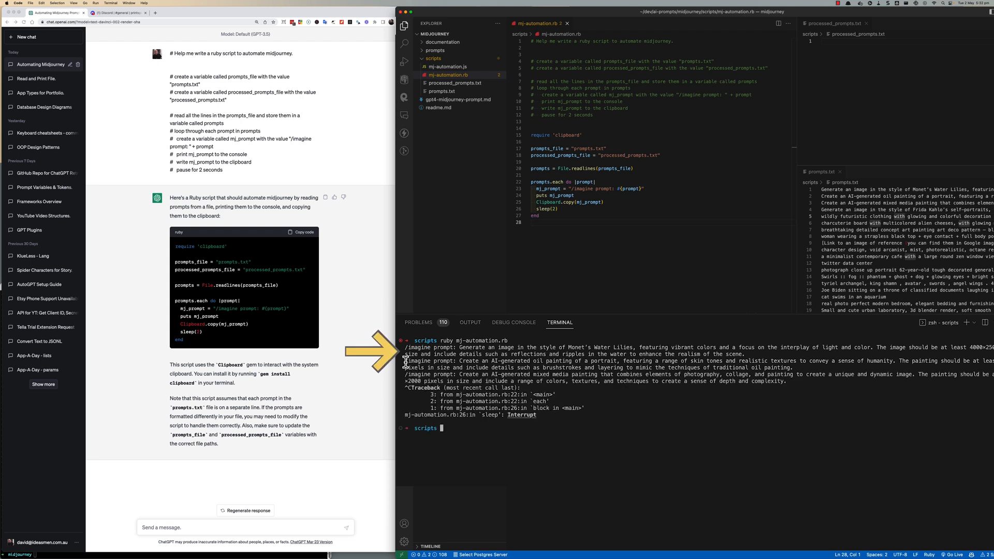
left_click_drag(406, 354, 757, 354)
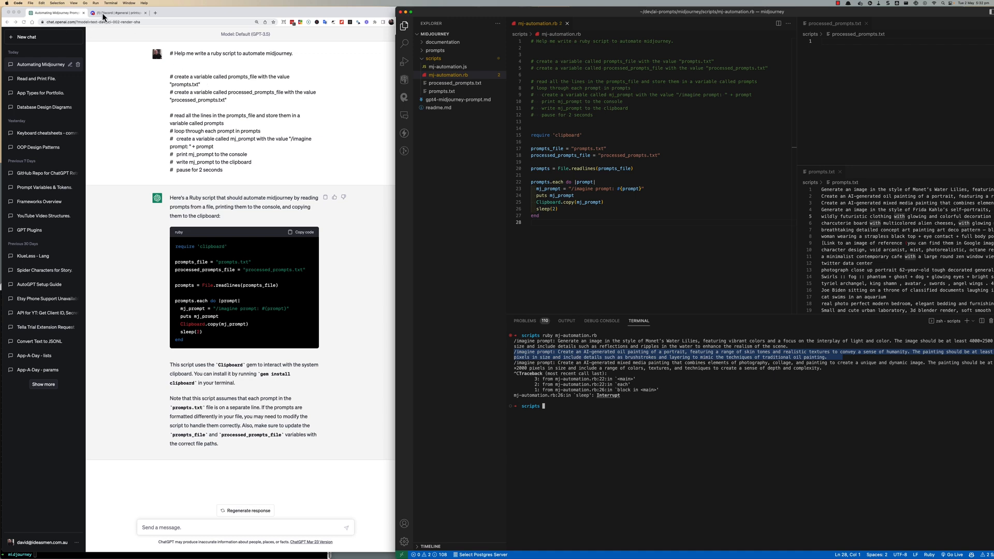
left_click(119, 12)
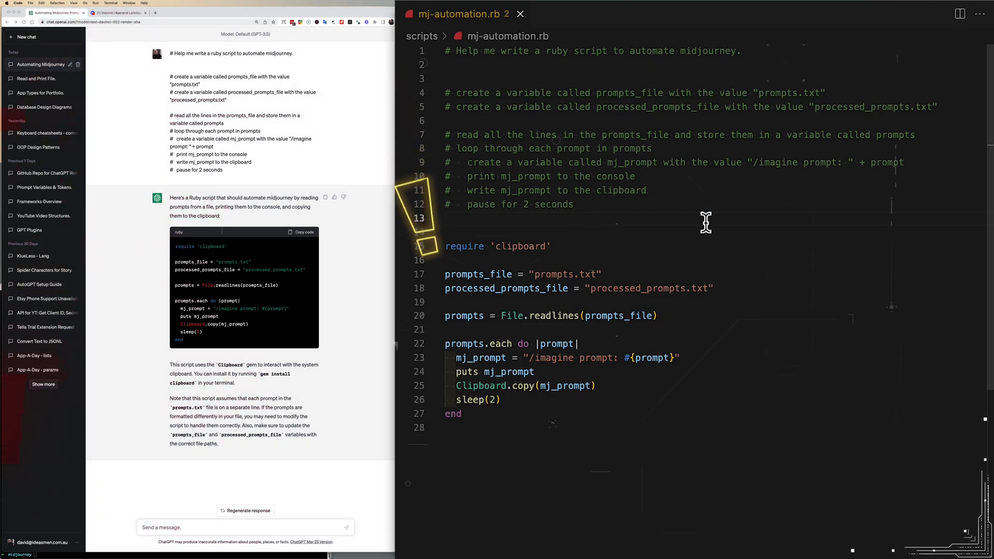
Add a comment requesting a function that writes each prompt to processed_prompts_file
key("enter")
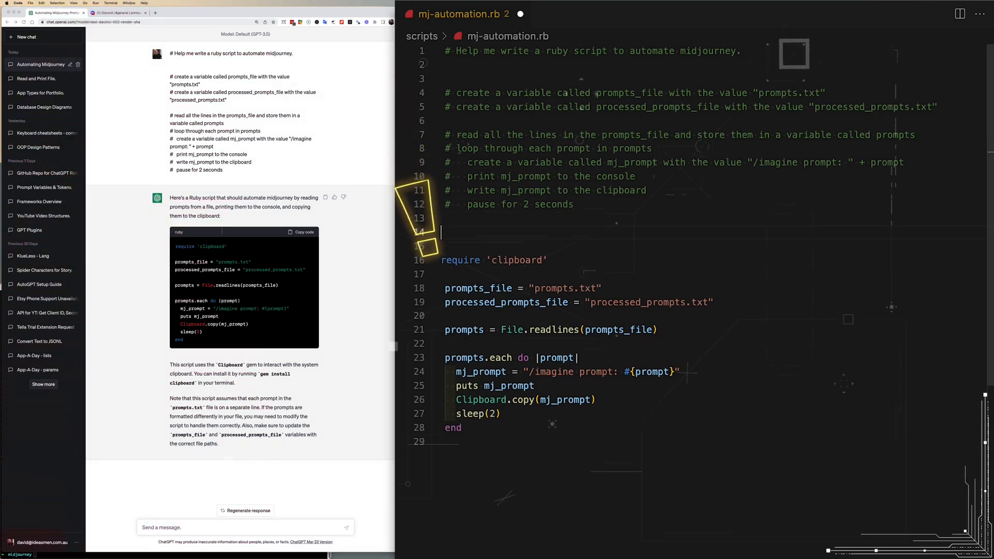
type("# add function to the script to")
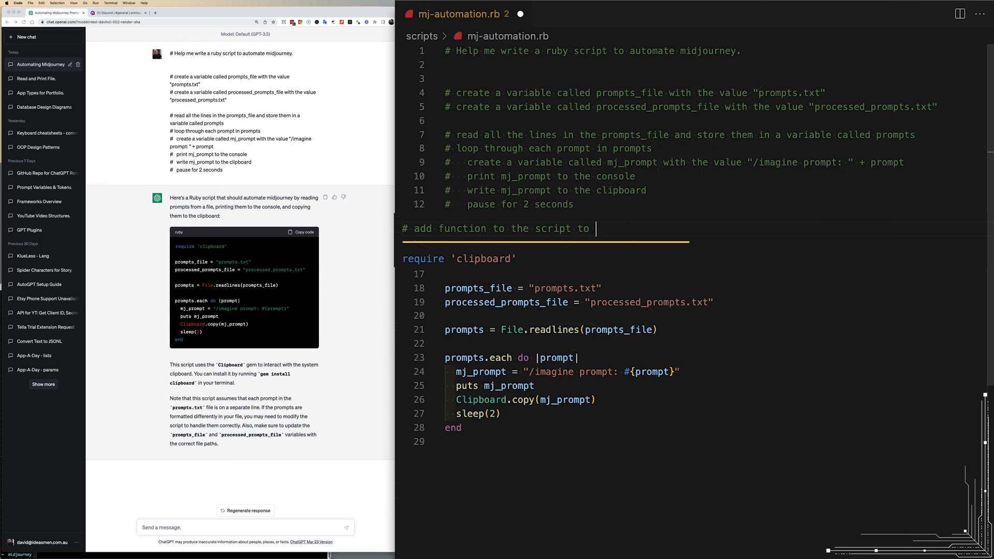
type("write")
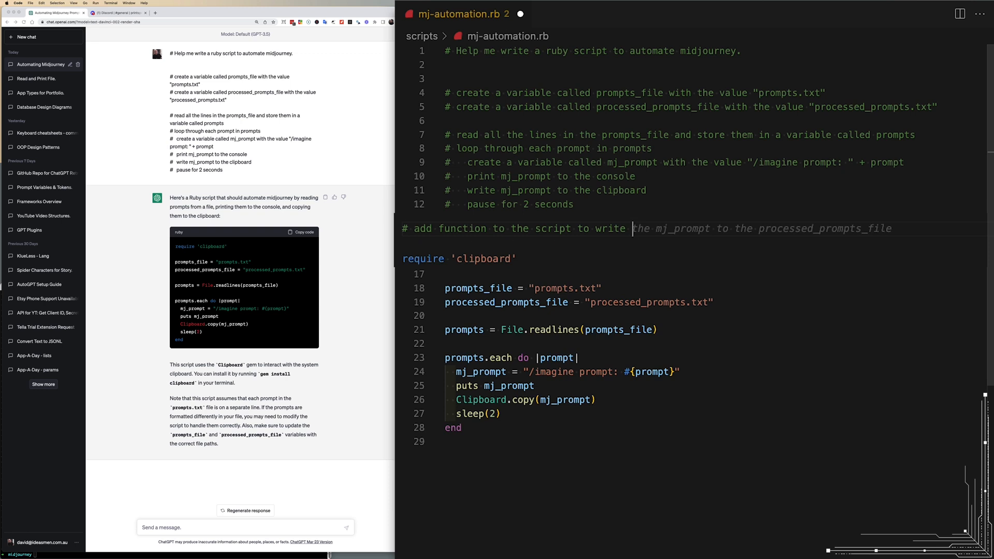
type("prompt to the processed_prompts_file, close the file after writing")
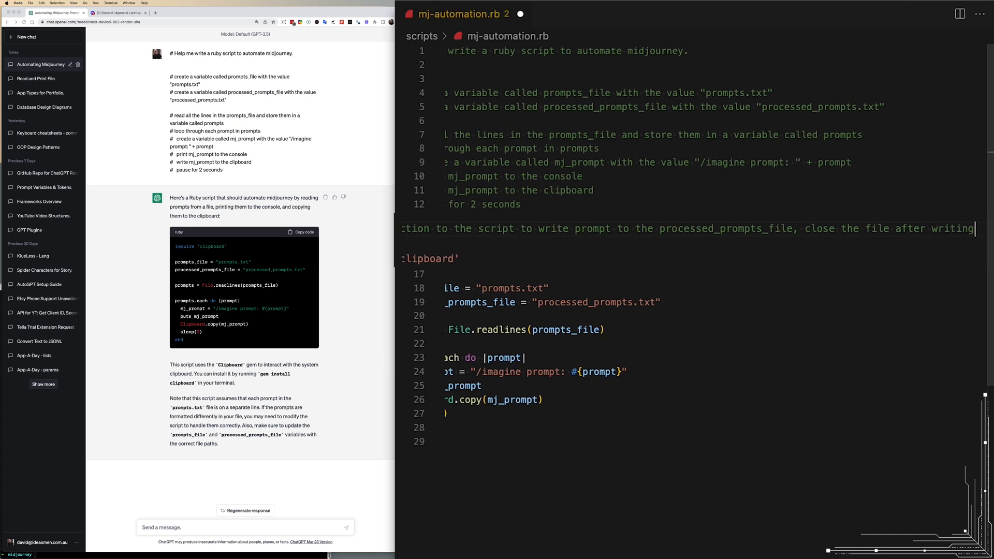
Add a comment requesting a function that removes the prompt from prompts_file, then select the whole script
scroll("left", 3)
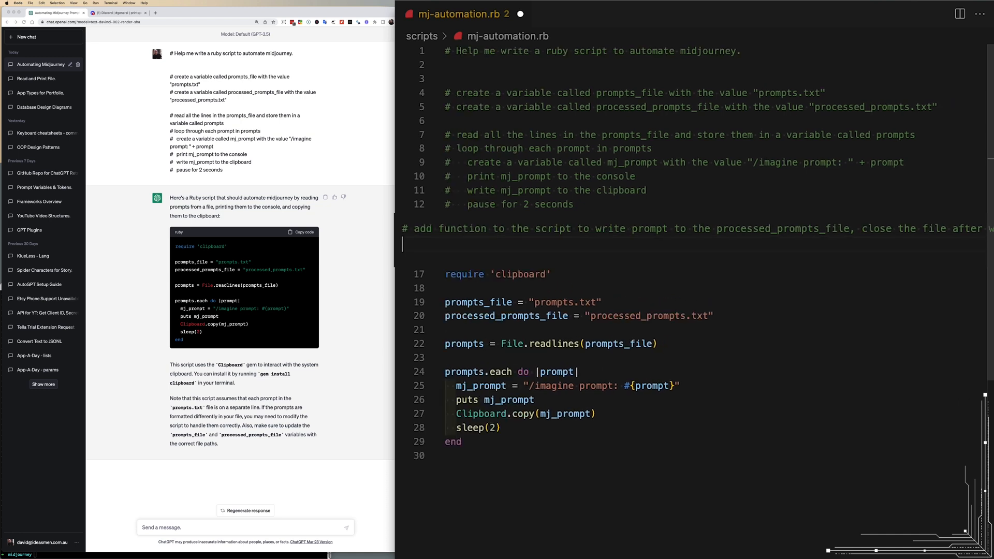
type("# add function to the script to")
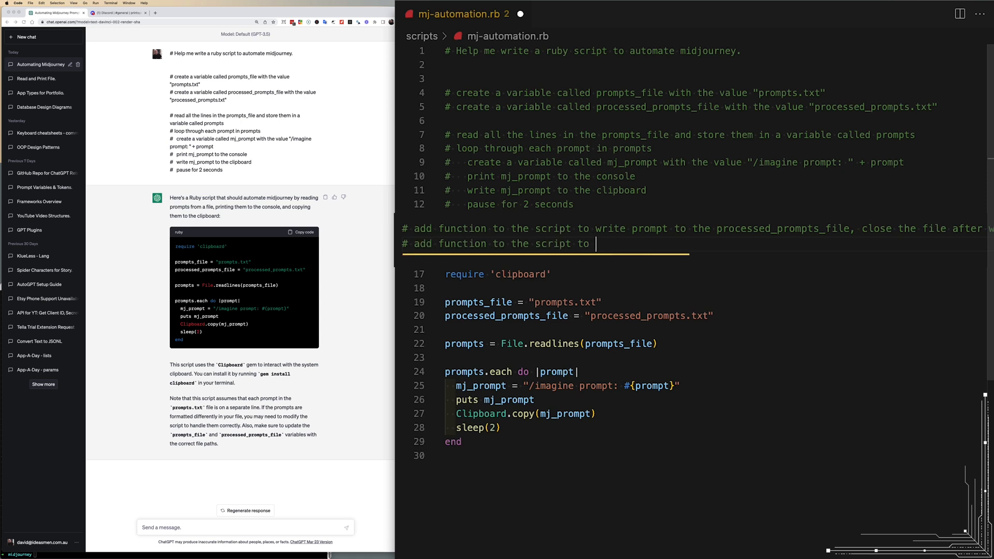
type("remove prompt from prompts_file, close the file after writing.")
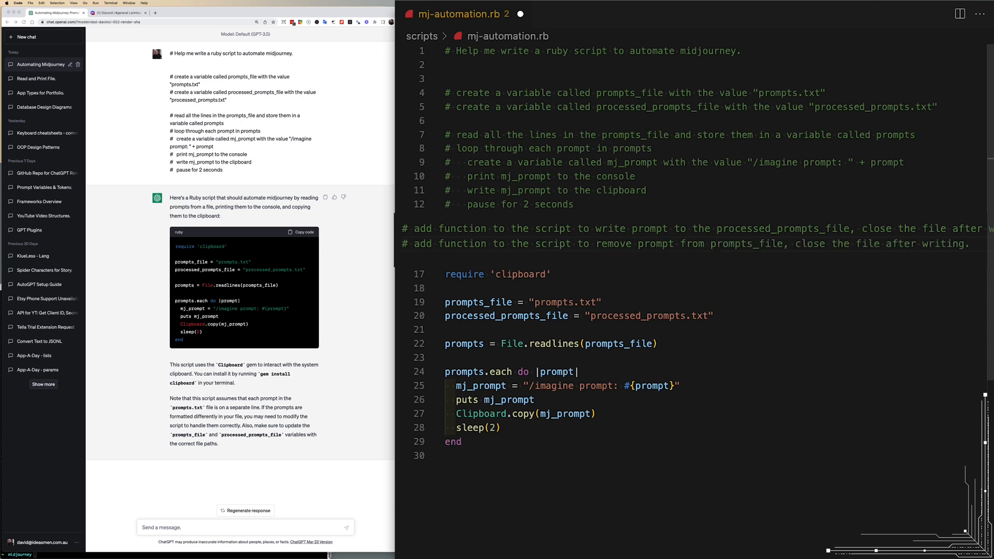
key("enter")
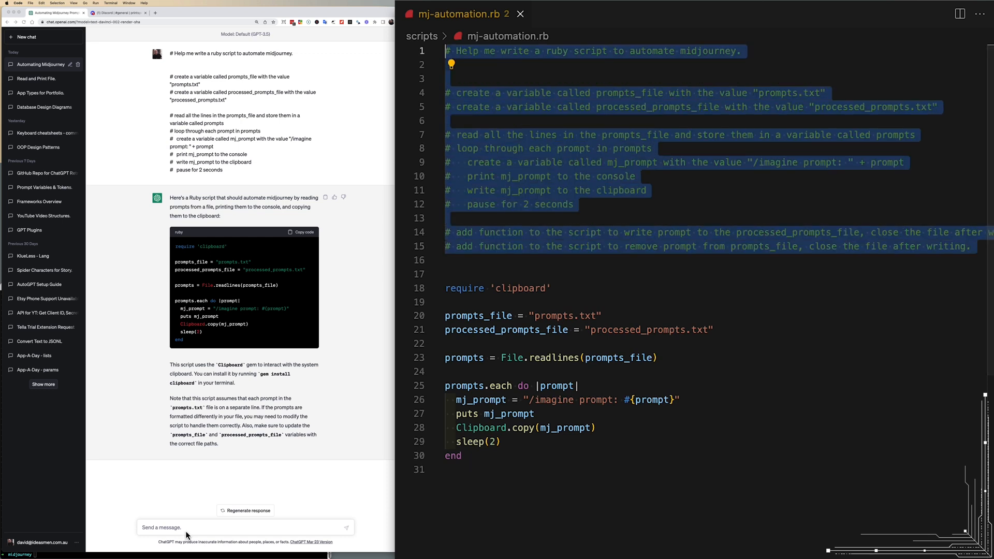
Copy ChatGPT's updated script with the File.open append and File.write reject lines
scroll("down", 3)
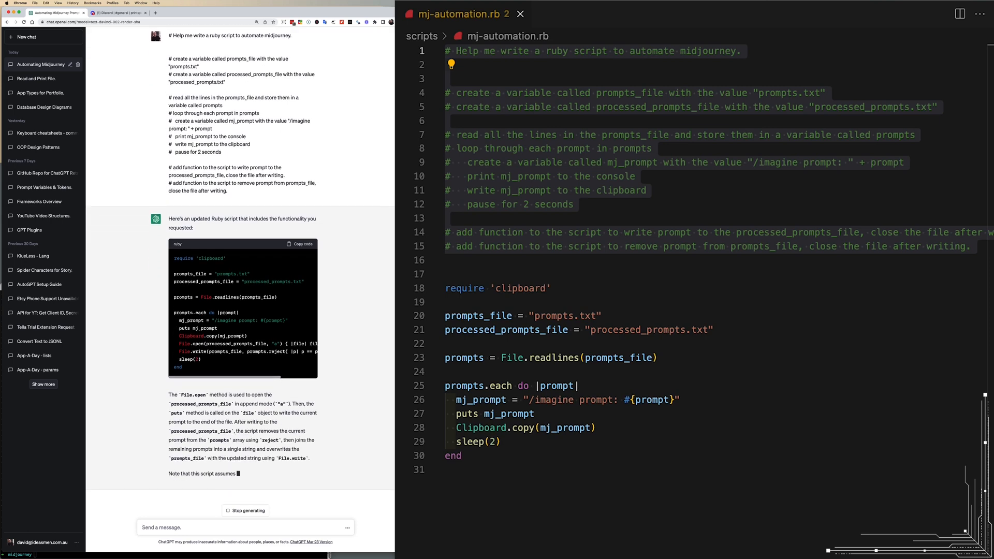
scroll("down", 3)
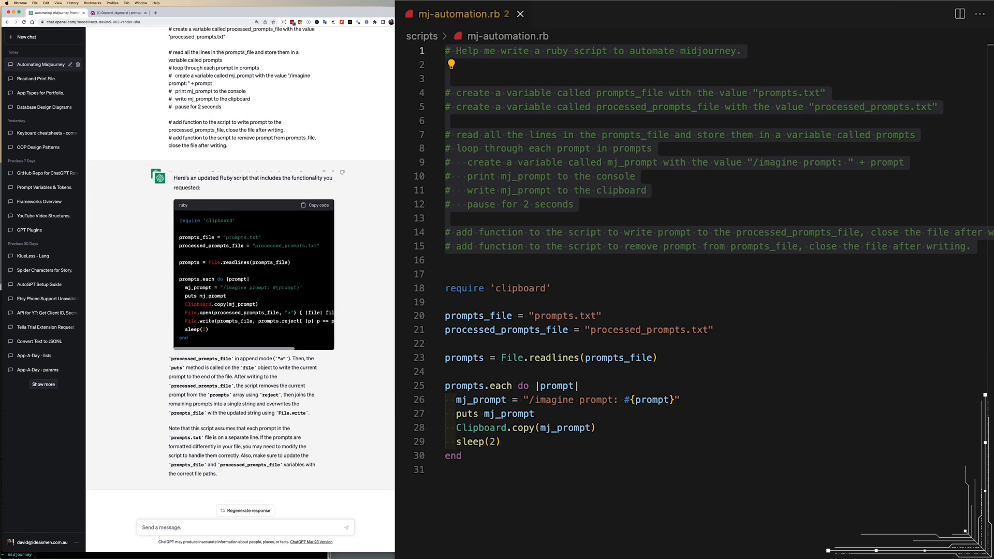
scroll("down", 3)
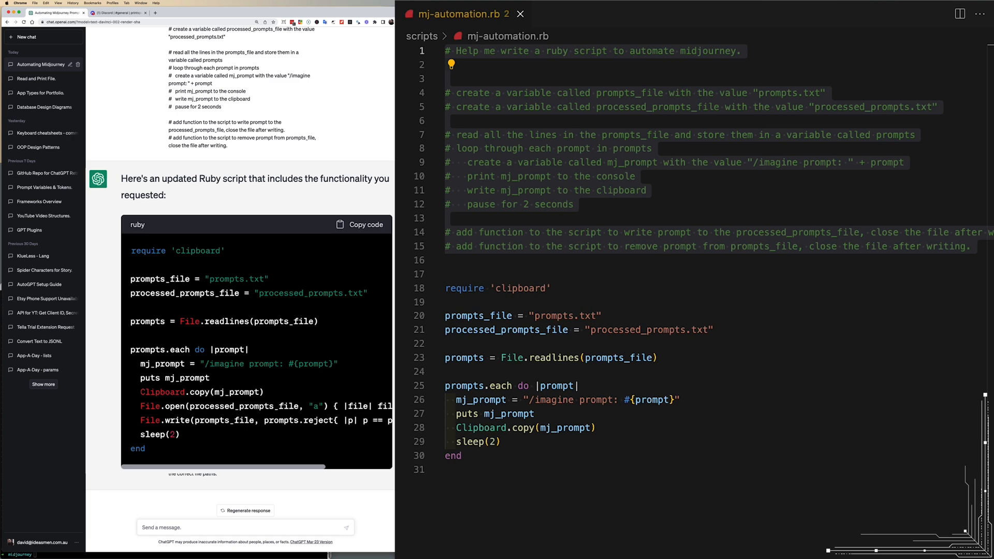
left_click(365, 224)
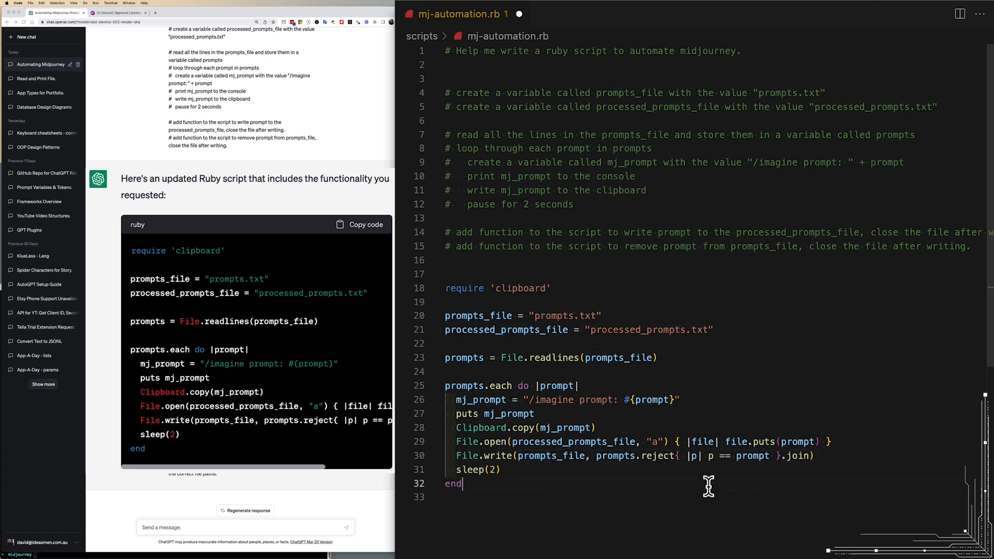
Save the updated script and run it in the terminal until a series of /imagine prompts prints
key("enter")
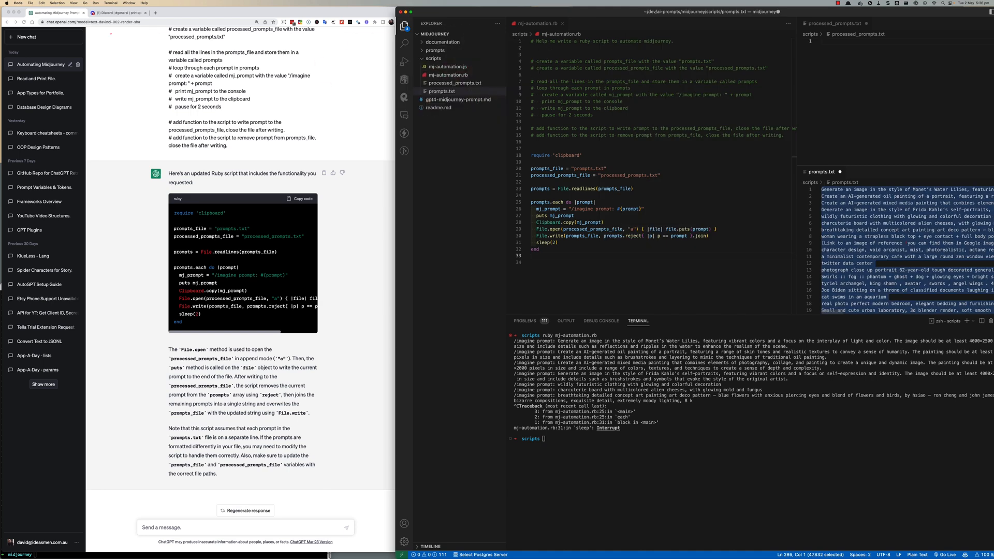
scroll("down", 3)
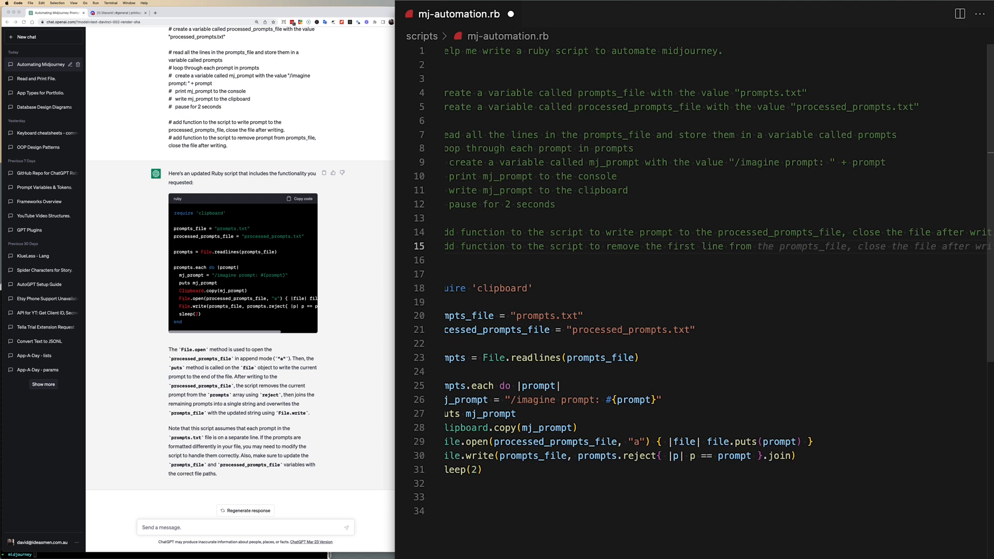
Reword line 15 to 'remove the first line from prompts_file if it matches prompt variable'
type("prompts_")
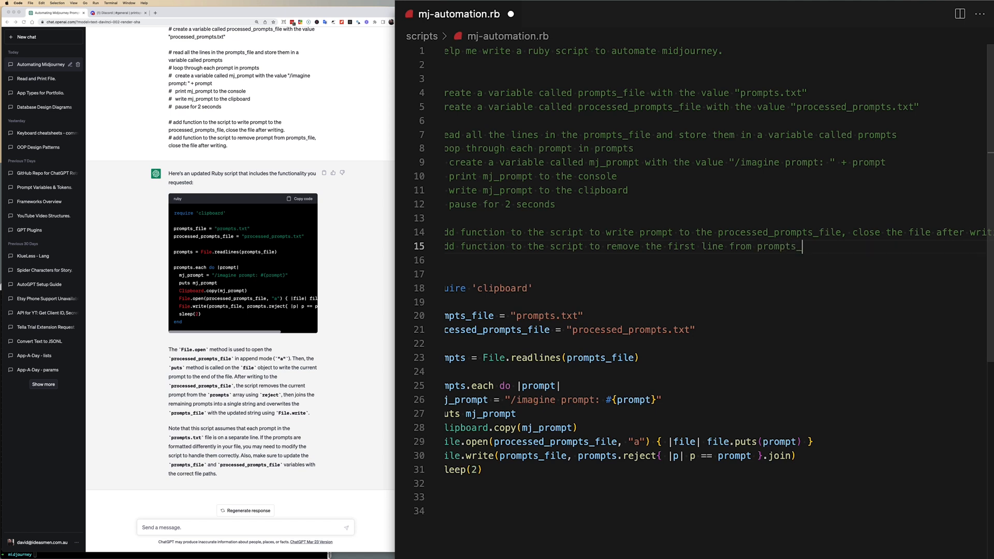
type("file if it matches prompt variab")
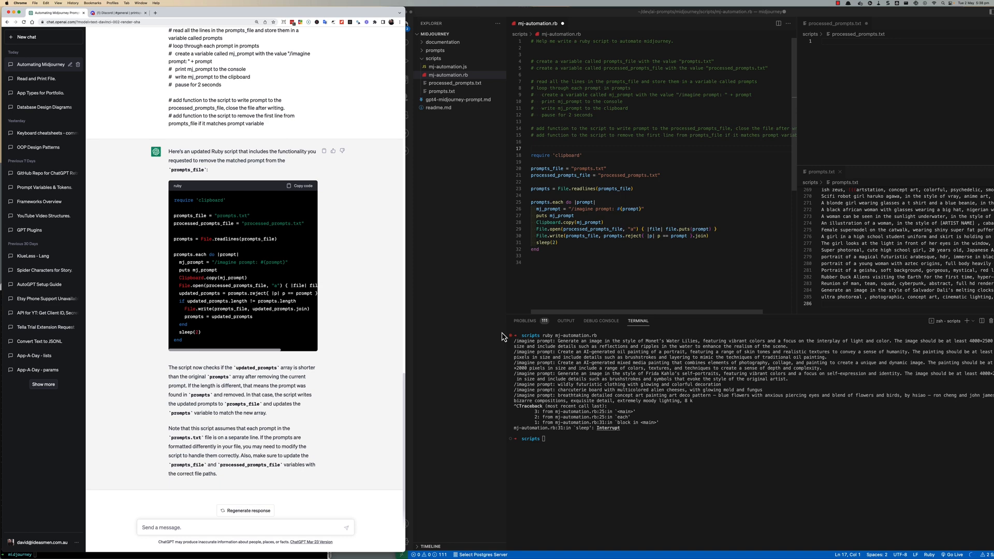
Ask ChatGPT 'why haven't you done this in functions as asked?' and read the four-function reply
type("why havn't you done this in")
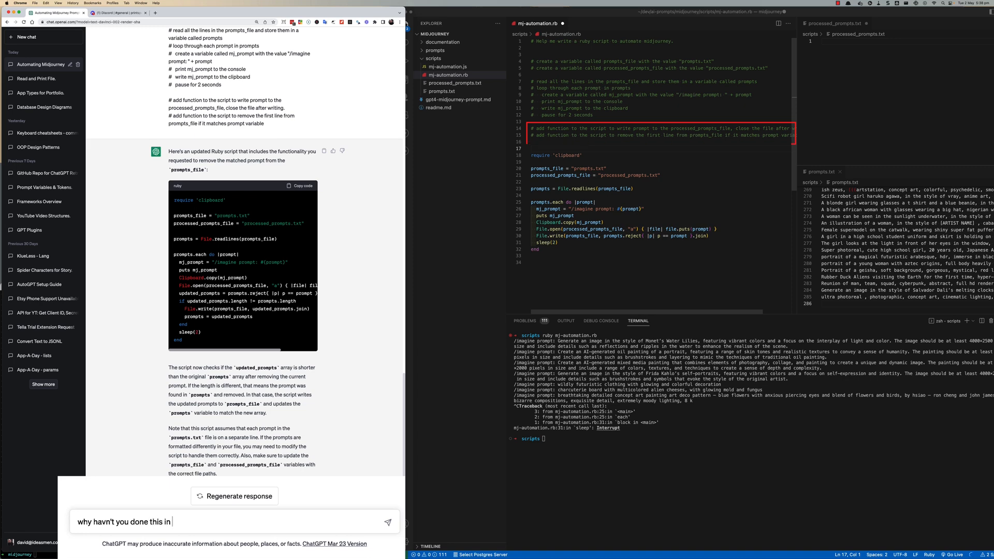
type("func")
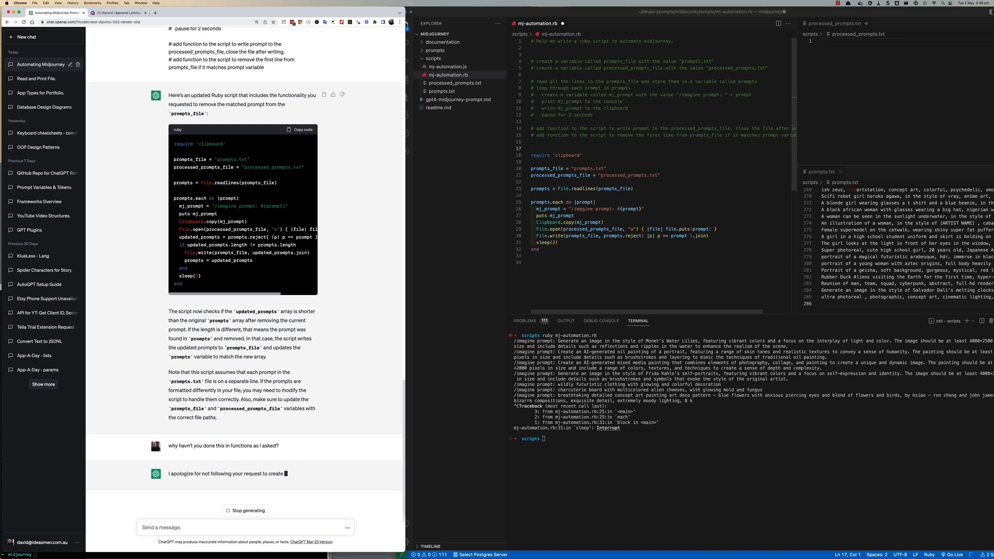
scroll("down", 3)
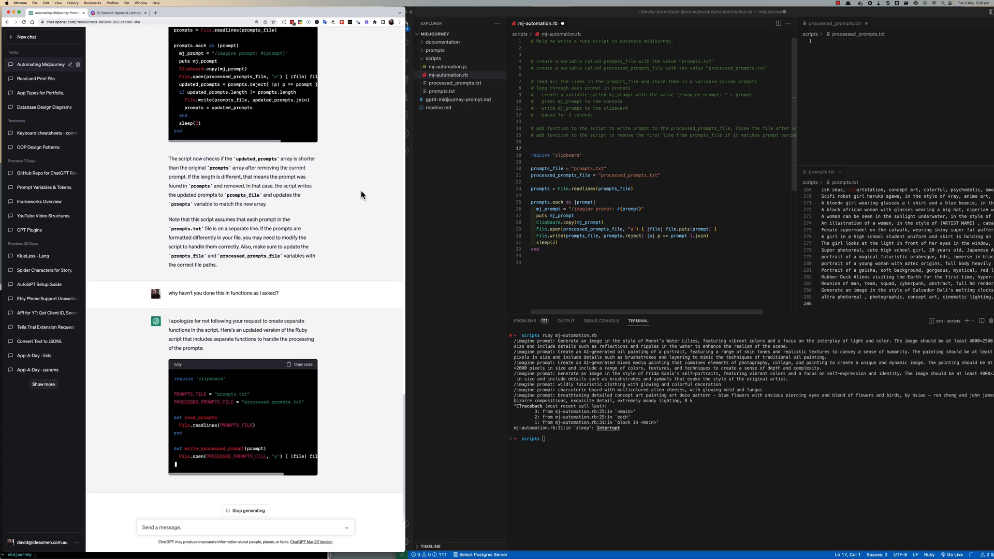
scroll("down", 3)
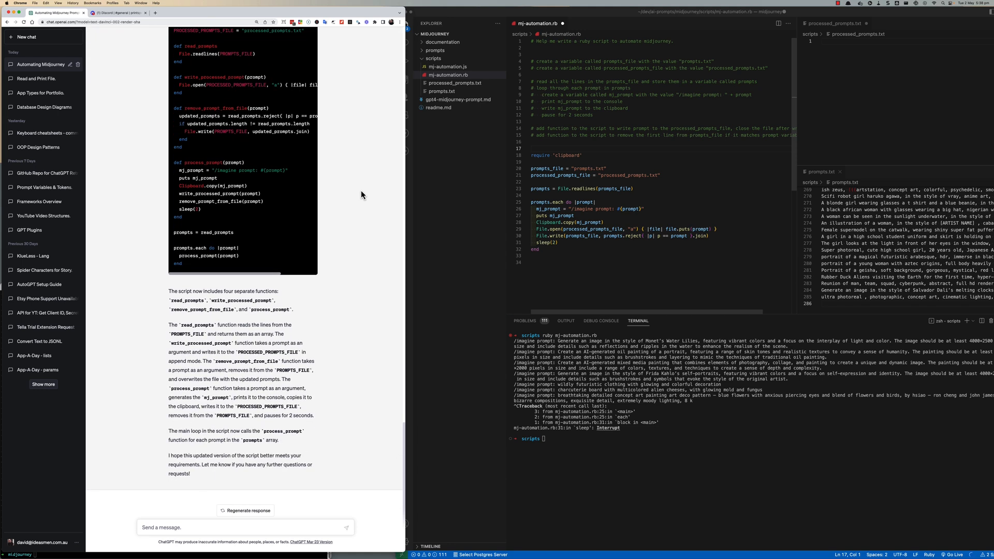
mouse_move(353, 207)
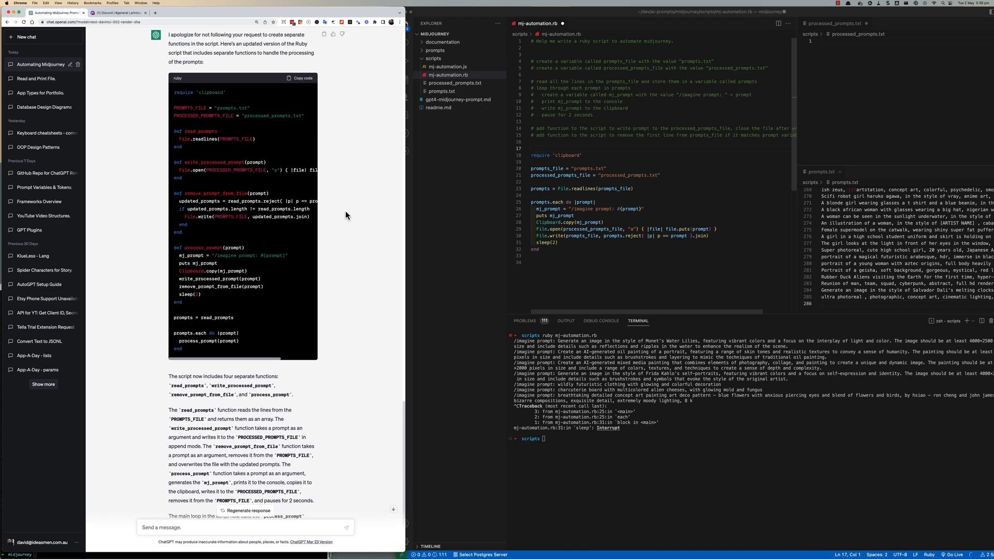
Copy the function-based script, check the lines in prompts.txt, and return to mj-automation.rb
left_click(302, 79)
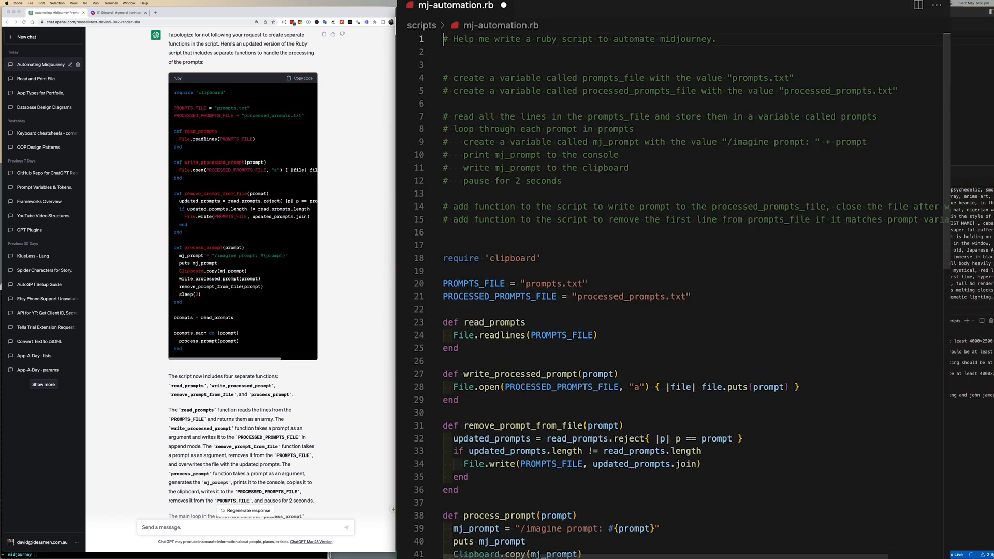
double_click(474, 283)
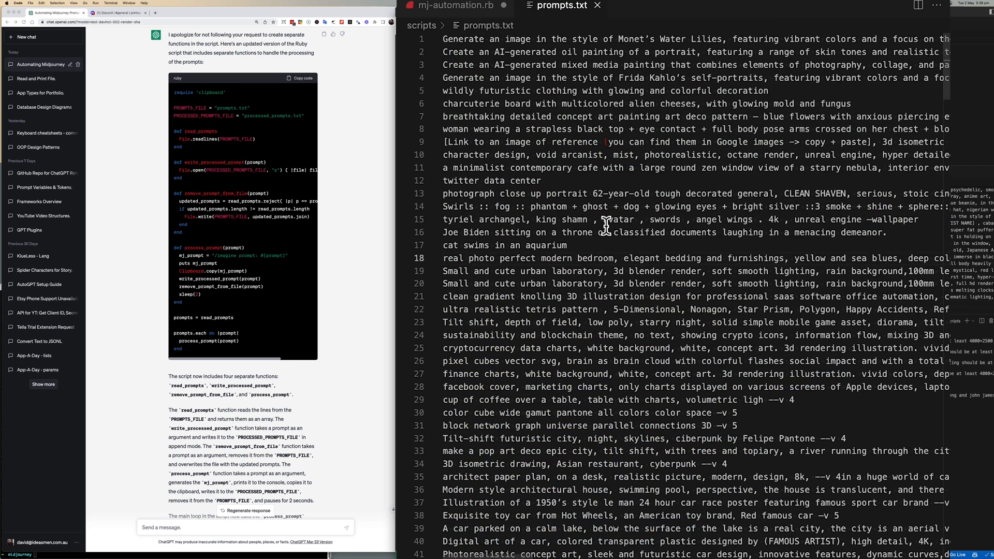
left_click(455, 5)
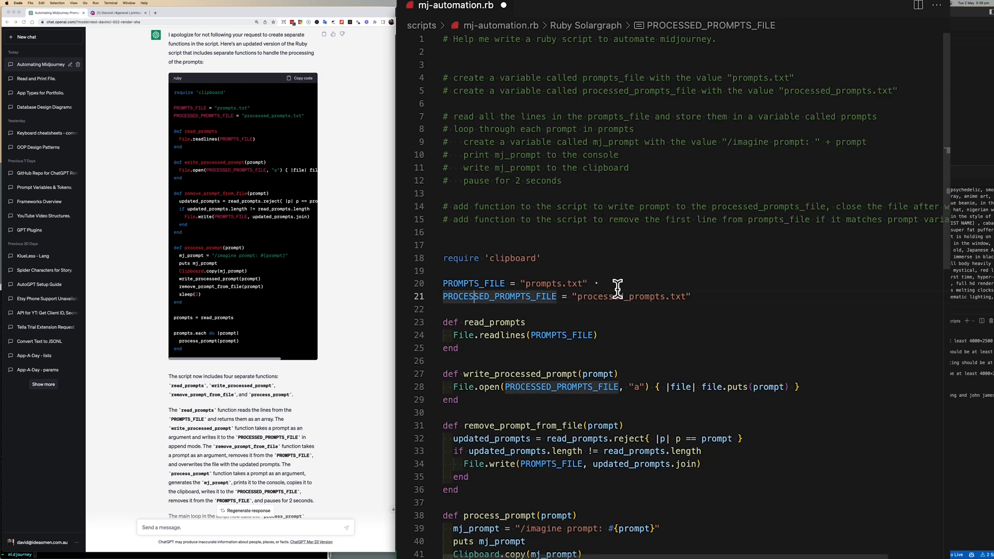
Review the pasted functions, highlighting uses of PROCESSED_PROMPTS_FILE and mj_prompt
double_click(618, 296)
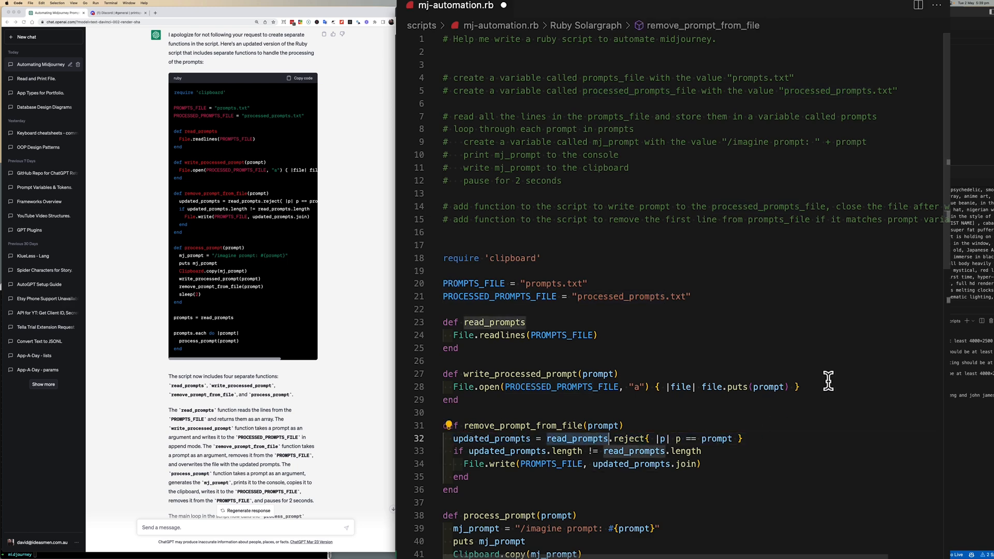
scroll("down", 3)
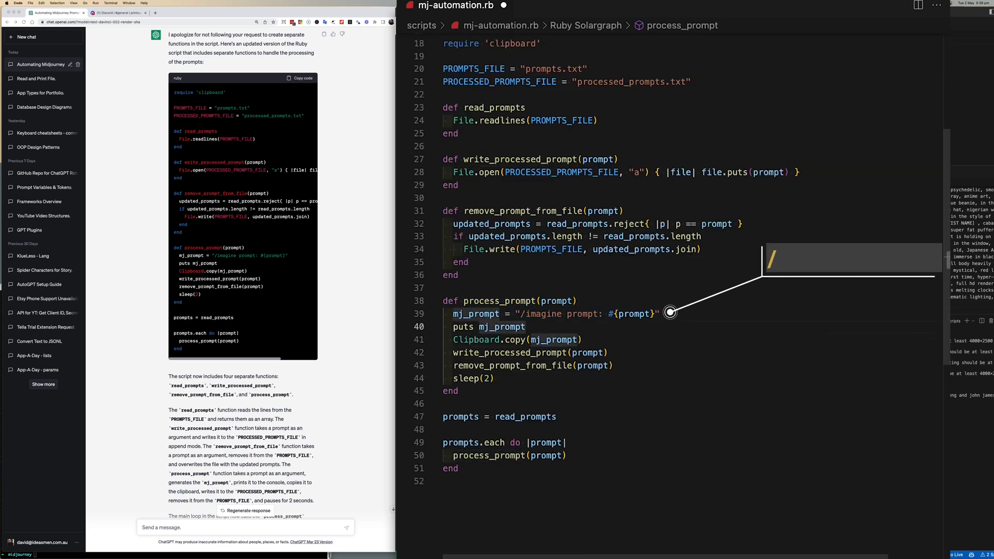
double_click(475, 339)
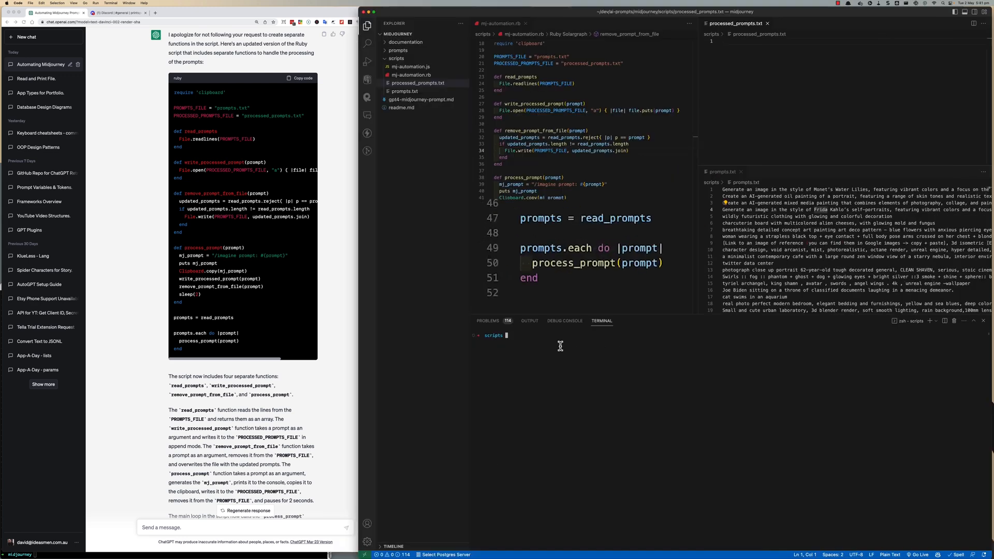
type("ruby mj-automation.rb")
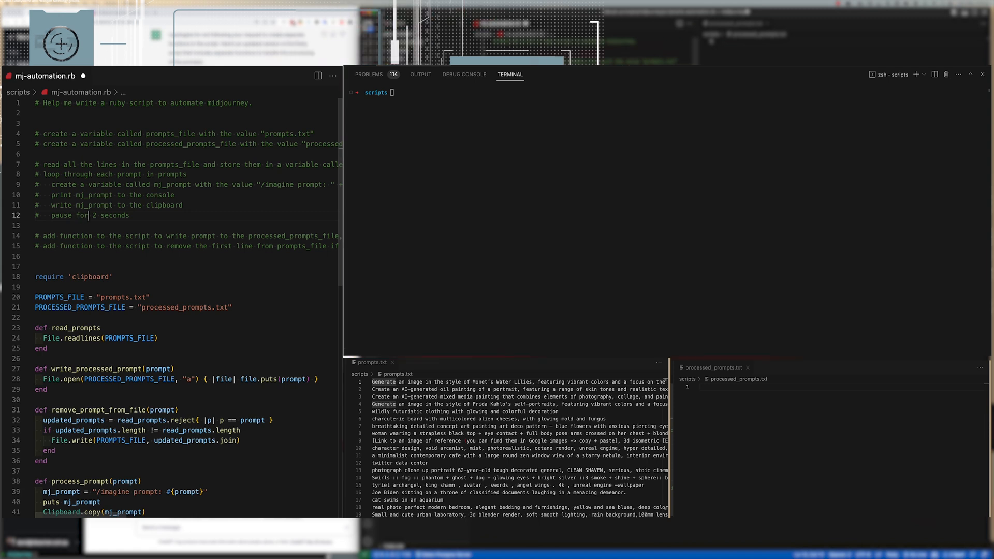
Finish the pause value and add the comment '# wait every 8 prompts by asking the user to press enter'
type("4")
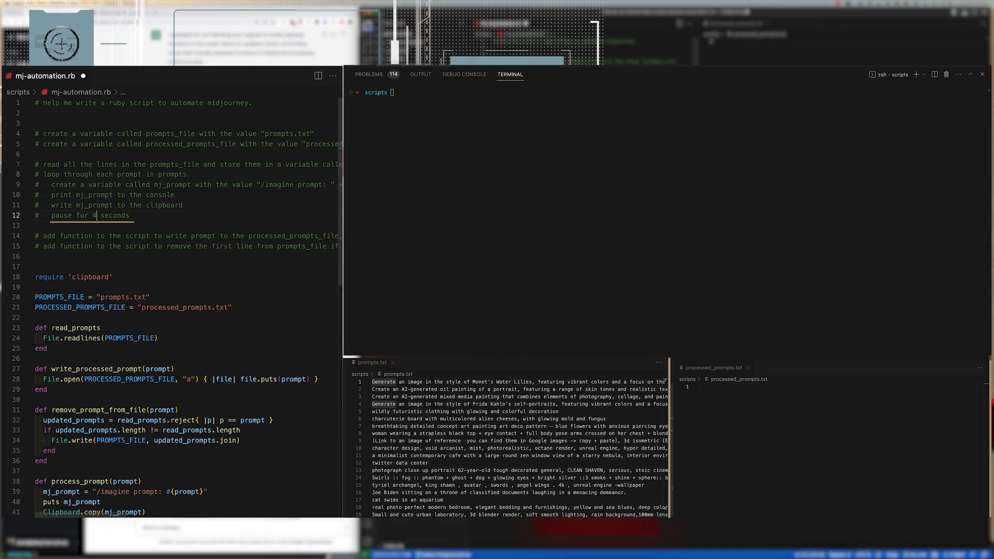
key("enter")
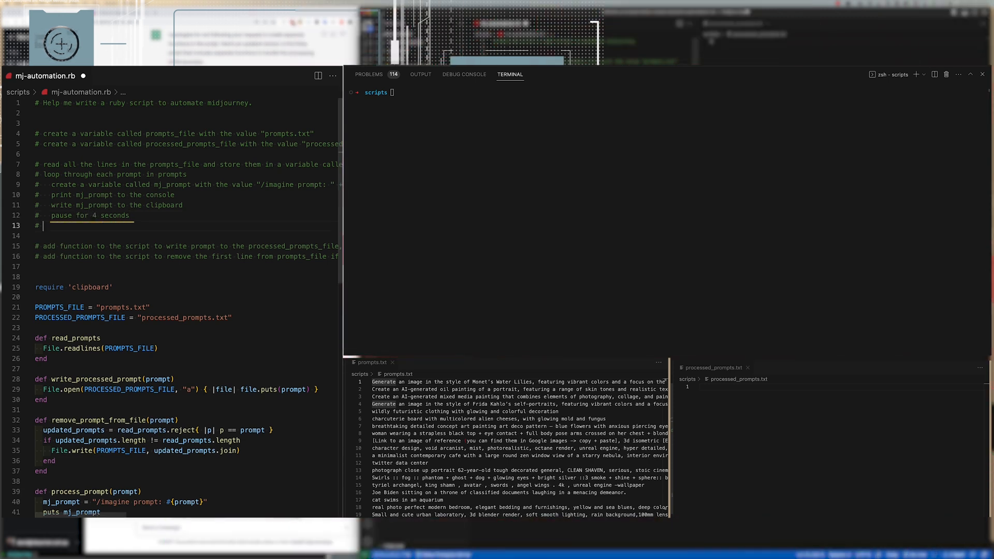
type("wait every")
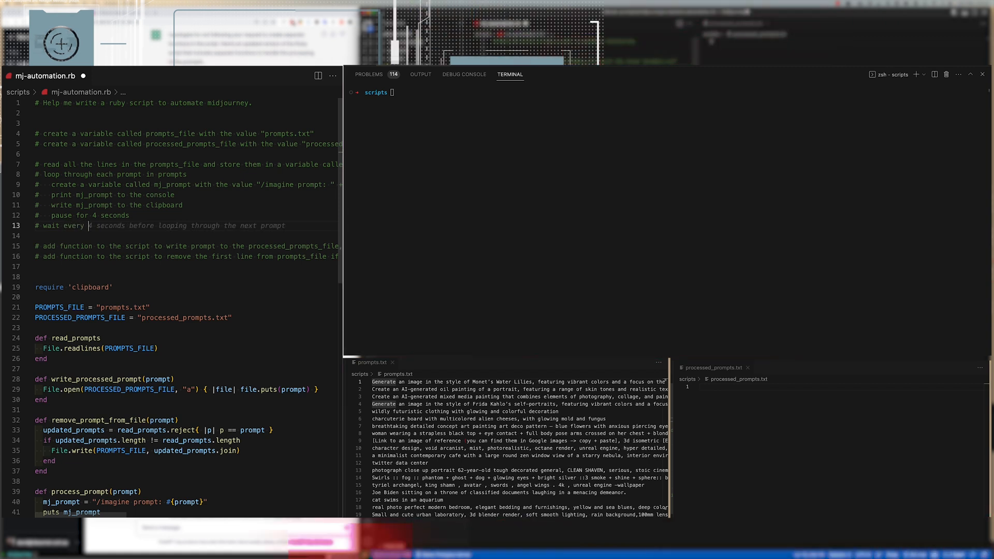
type("8 prompts by asking the user to press enter to continue")
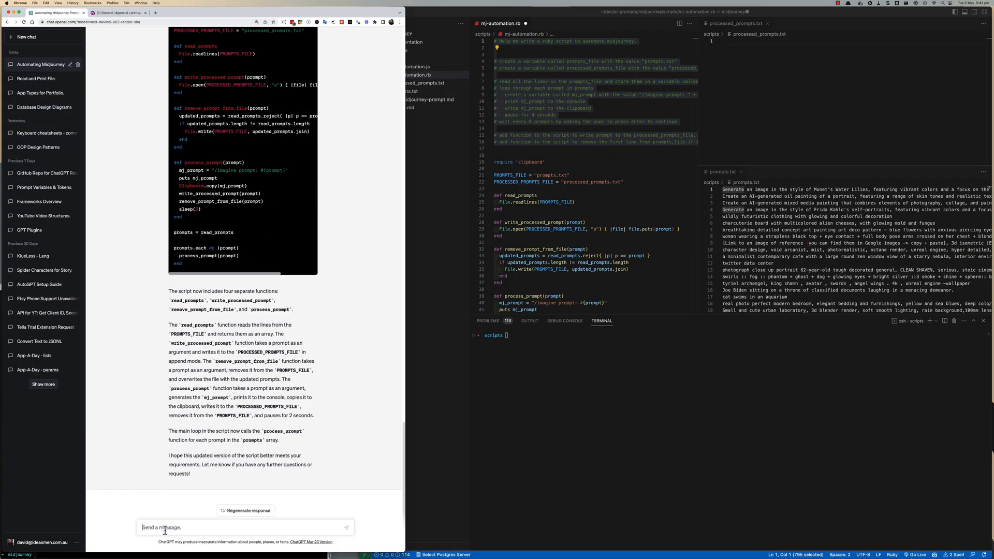
Send the commented requirements to ChatGPT and copy the revised script with WAIT_EVERY = 8
left_click(246, 511)
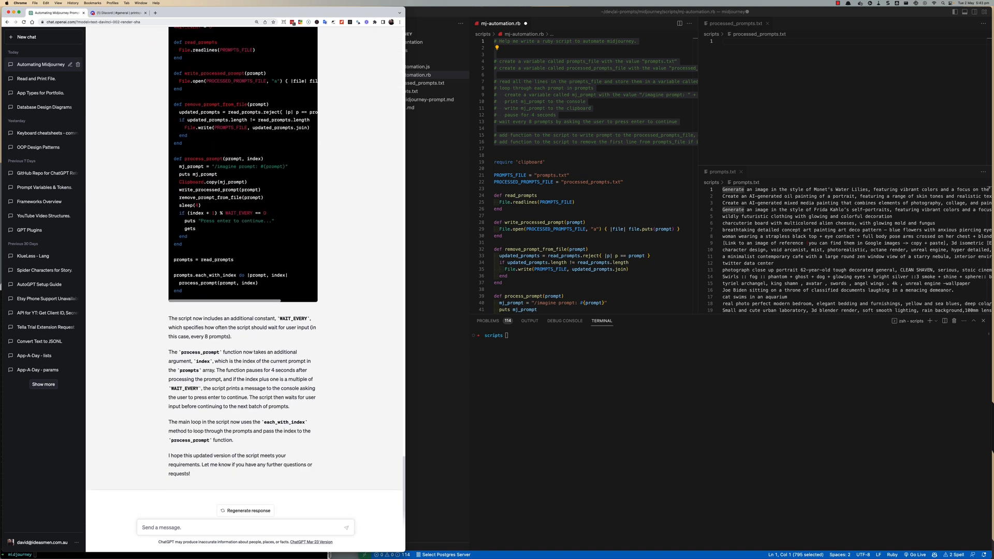
scroll("down", 3)
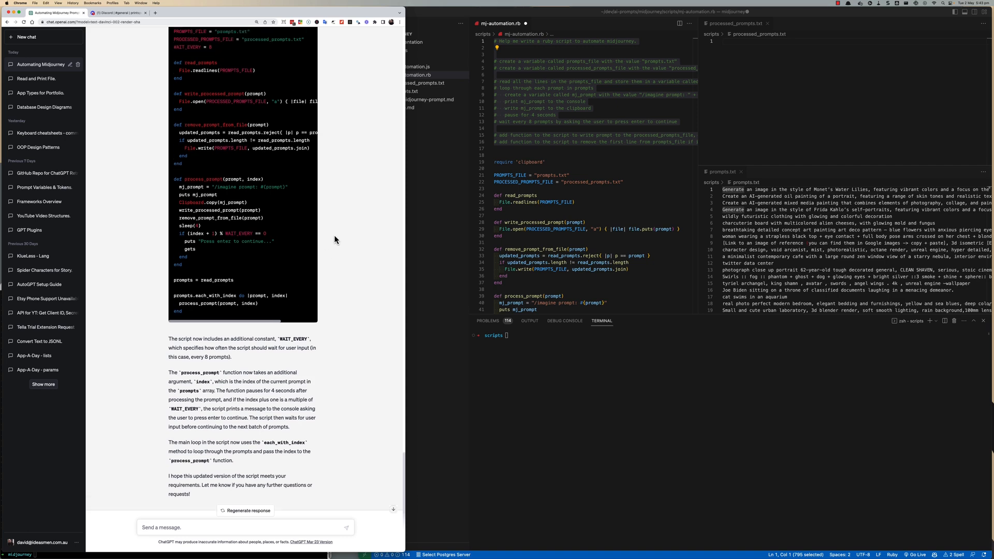
left_click(320, 81)
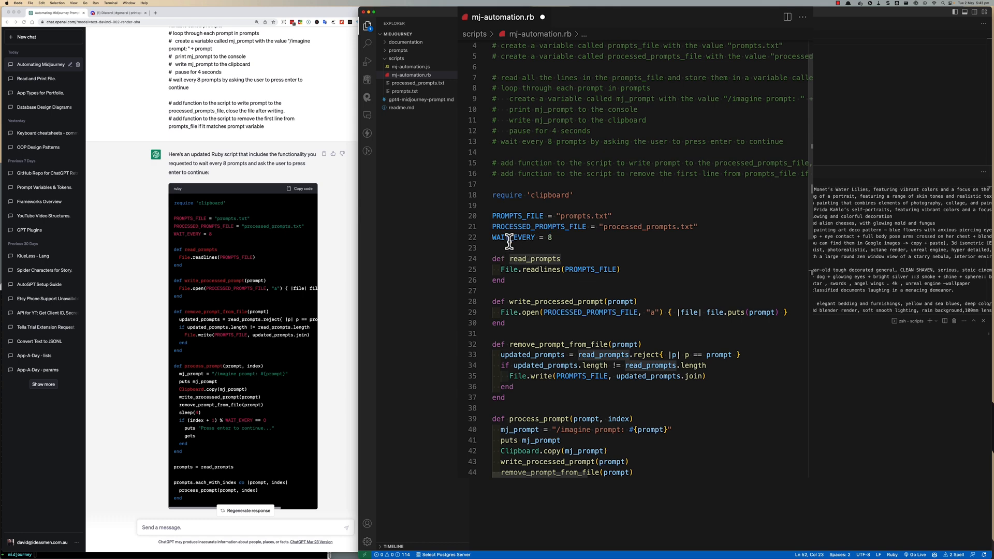
Paste ChatGPT's WAIT_EVERY = 8 code into mj-automation.rb and move to the terminal
scroll("down", 3)
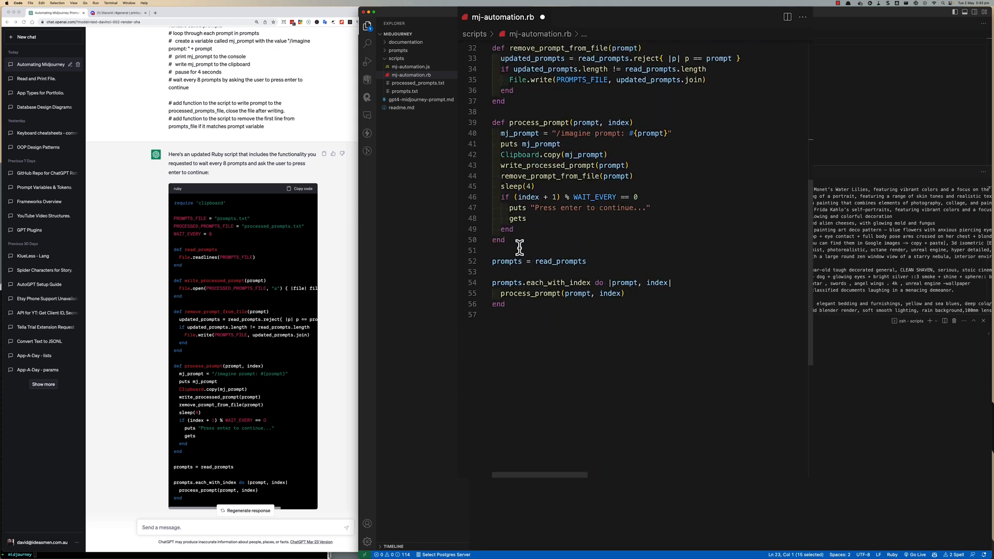
left_click(505, 240)
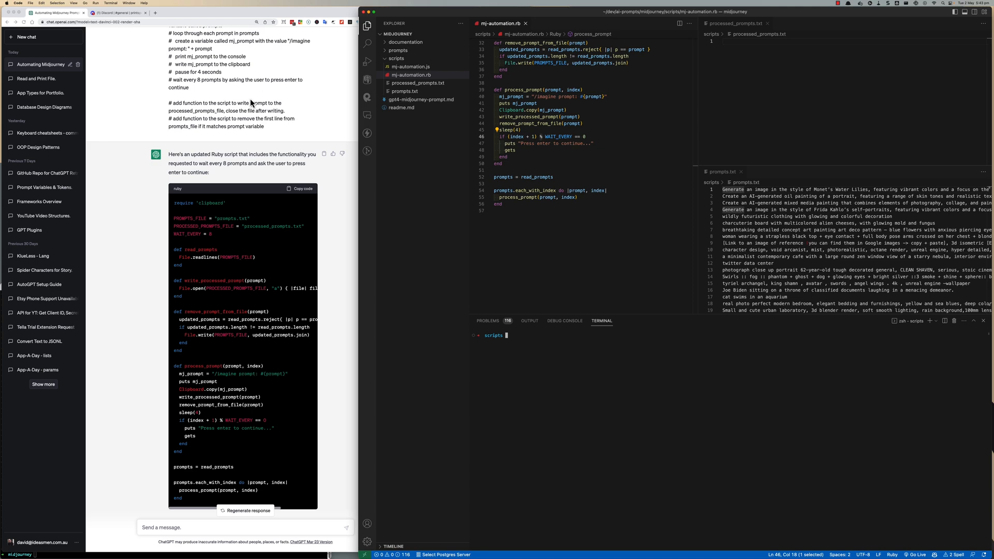
left_click(119, 12)
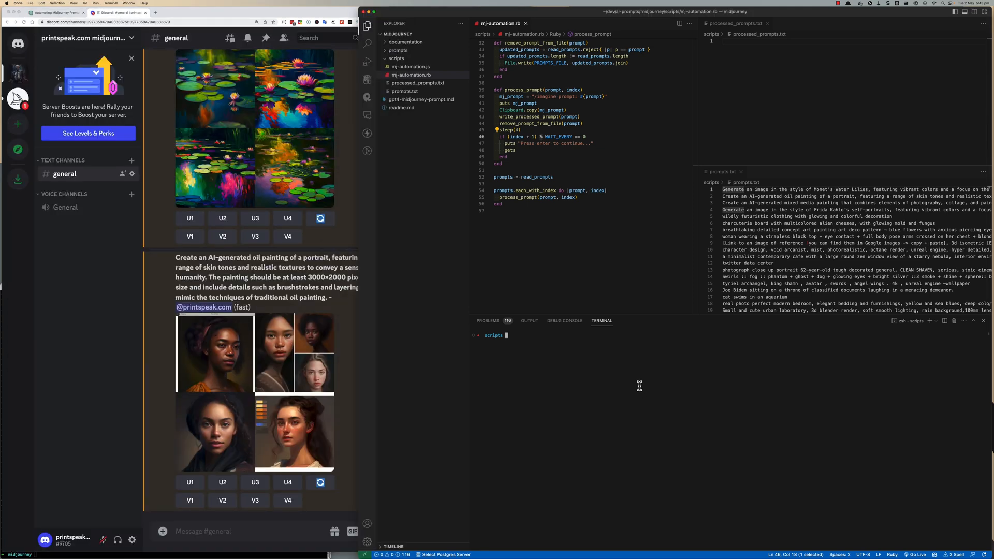
Run 'ruby mj-automation.rb' so Midjourney queues the first eight /imagine jobs in Discord
type("ruby mj-automation.rb")
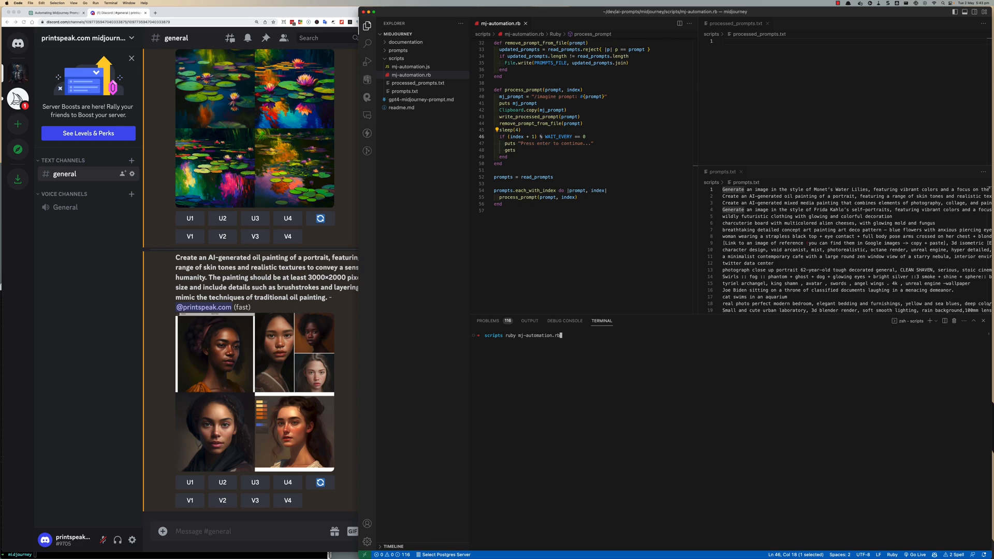
key("enter")
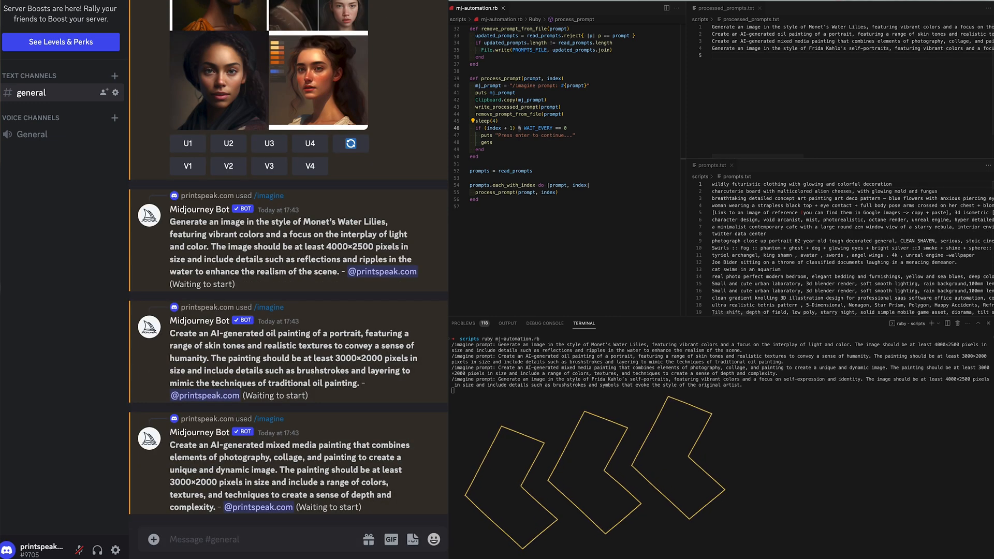
scroll("down", 3)
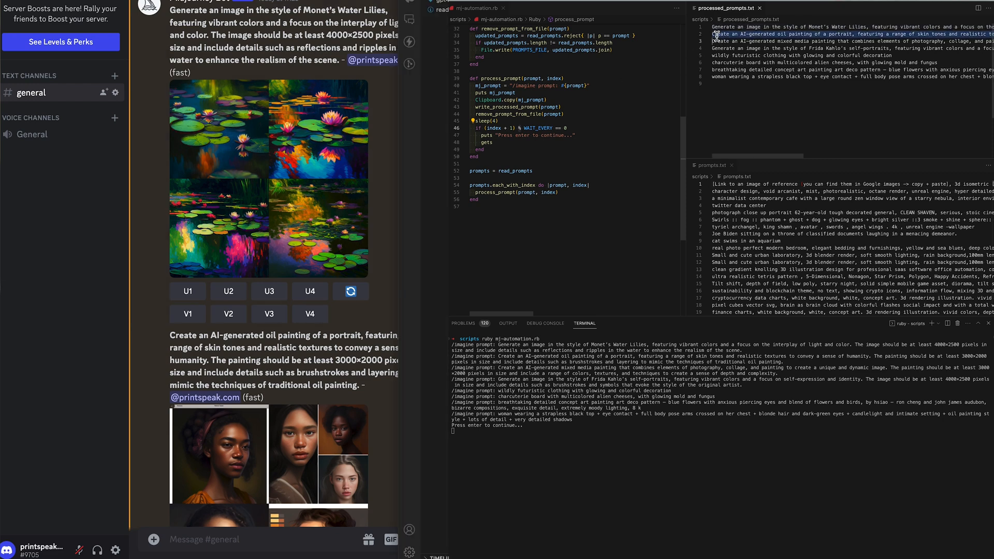
scroll("down", 3)
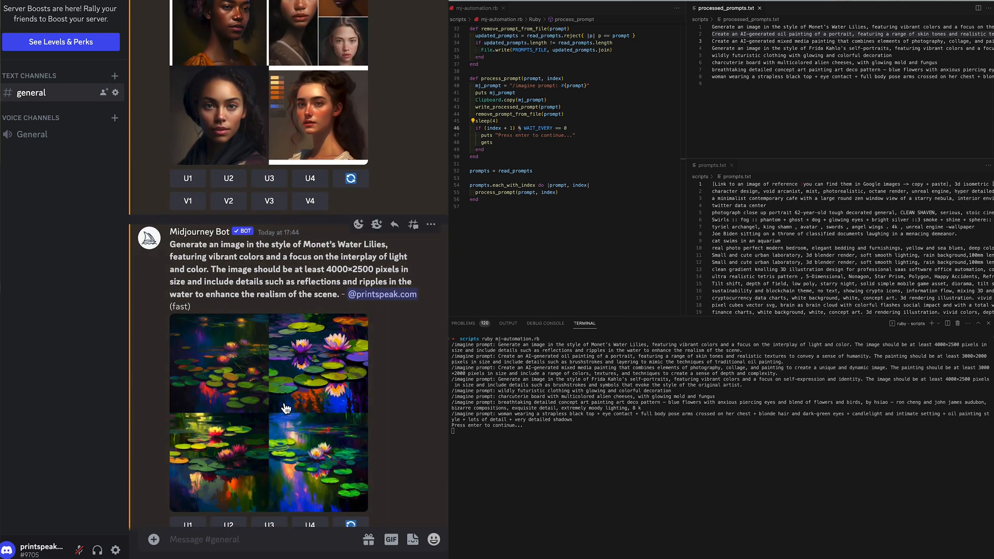
scroll("down", 3)
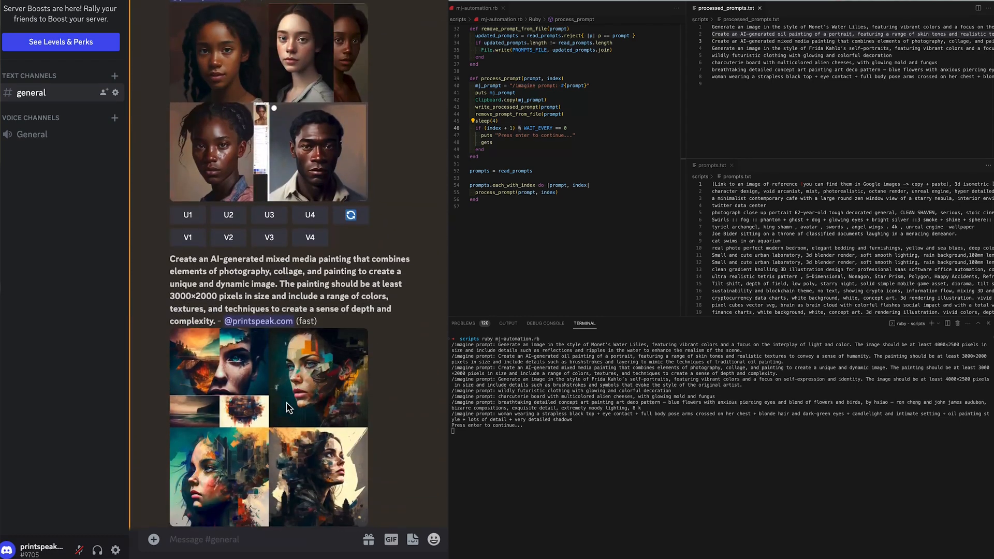
scroll("down", 3)
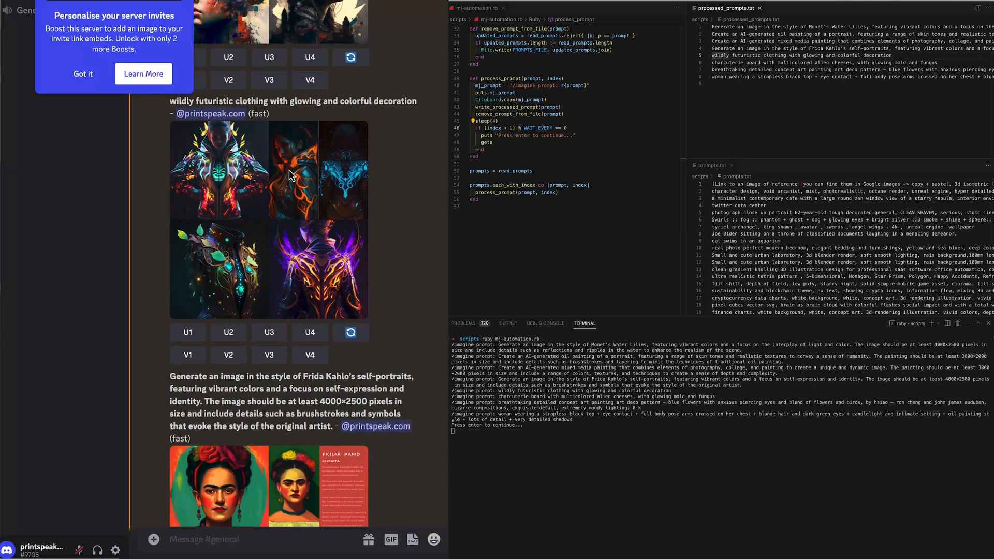
scroll("down", 3)
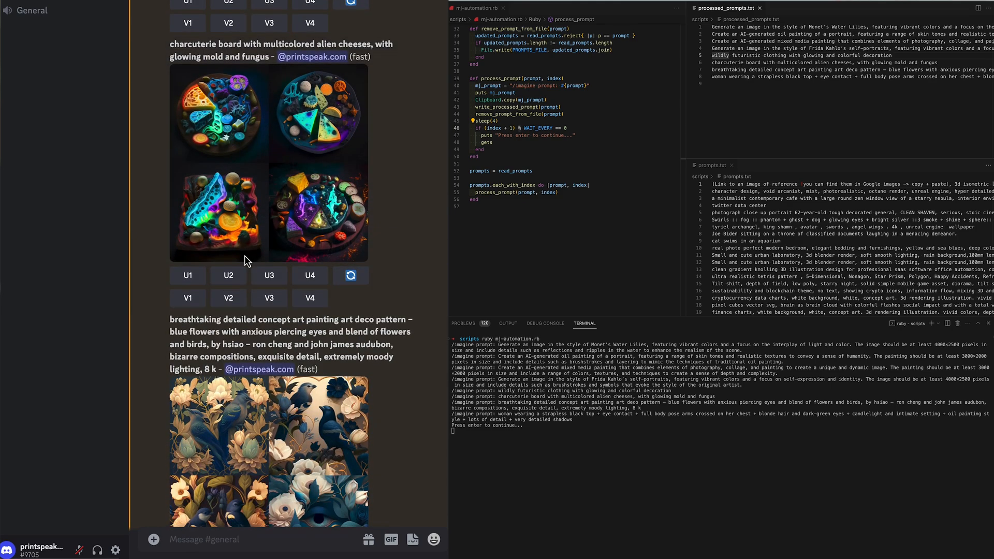
scroll("down", 3)
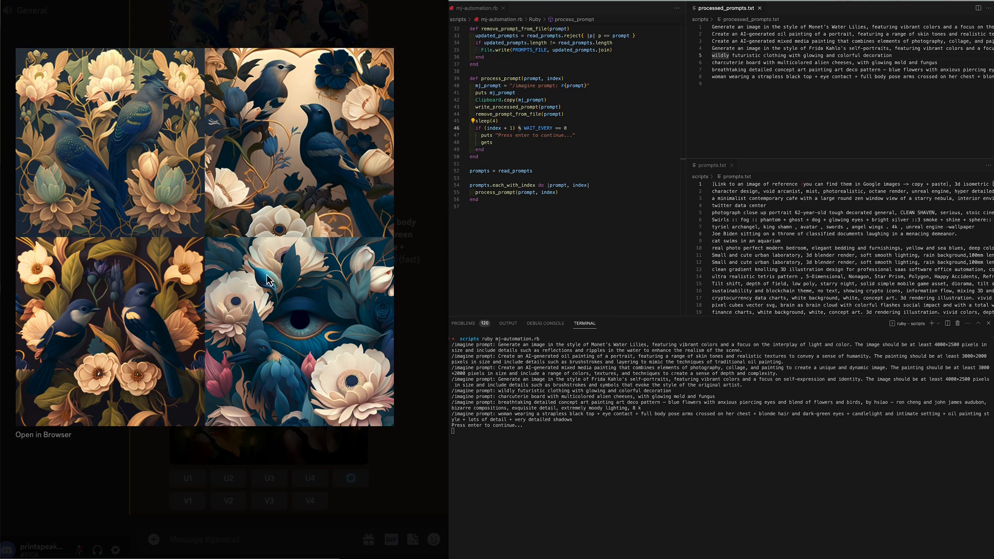
mouse_move(263, 269)
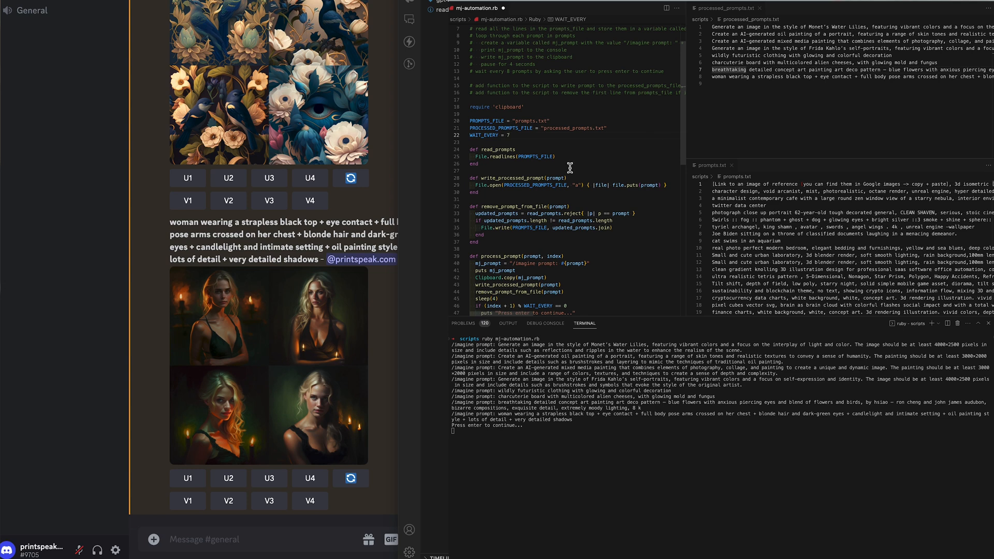
Add a PAUSE_FOR constant used by sleep, stop the run with Ctrl+C and rerun 'ruby mj-automation.rb'
scroll("down", 3)
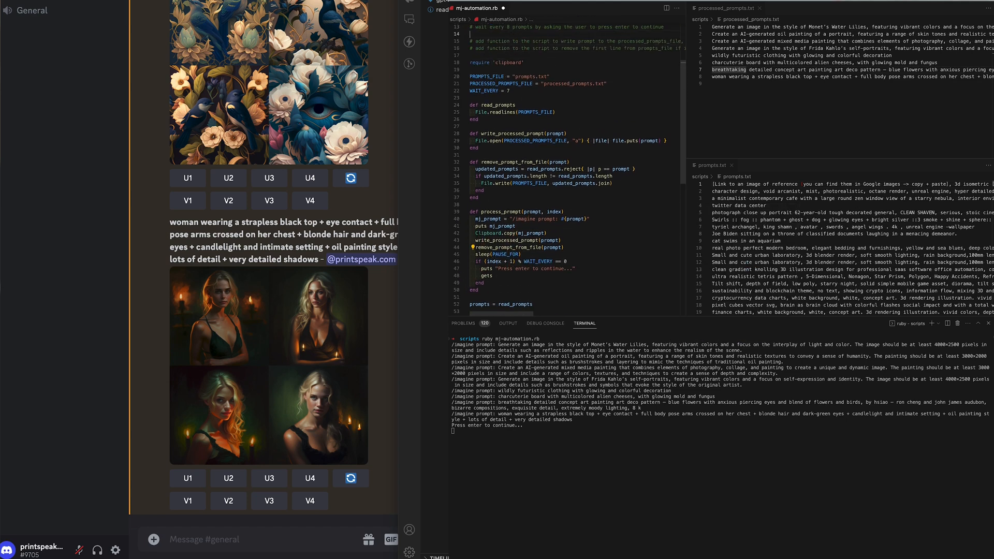
type("PAUSE_FOR = 4")
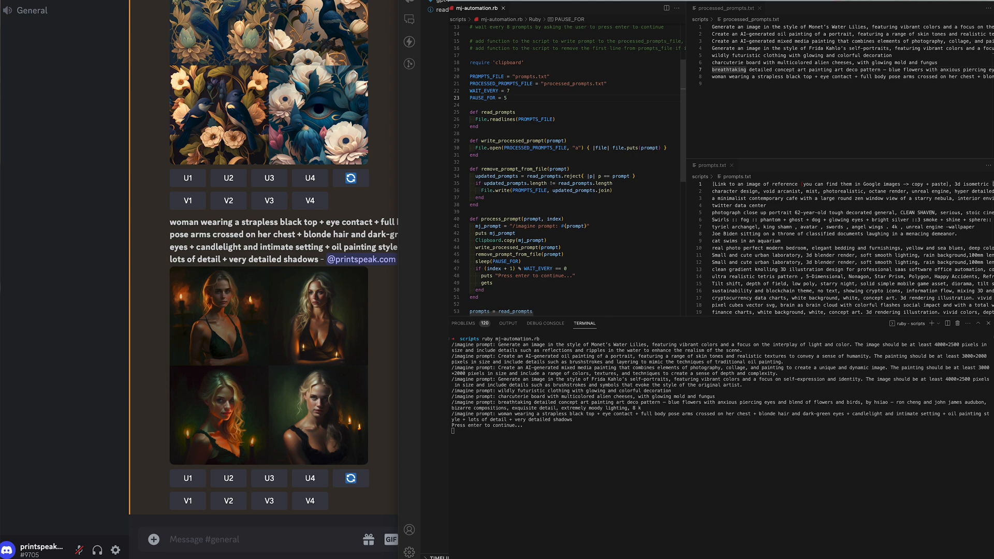
key("ctrl+c")
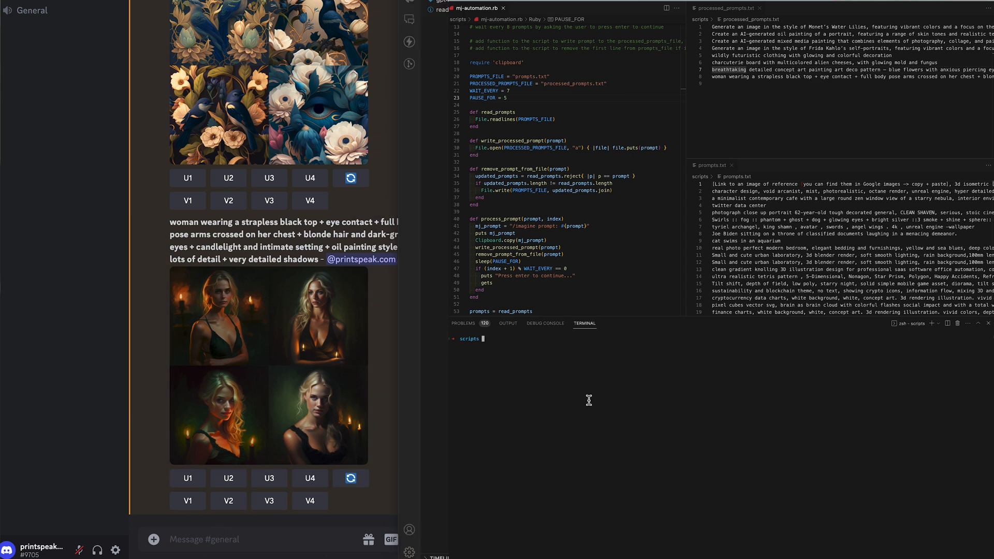
type("ruby mj-automation.rb")
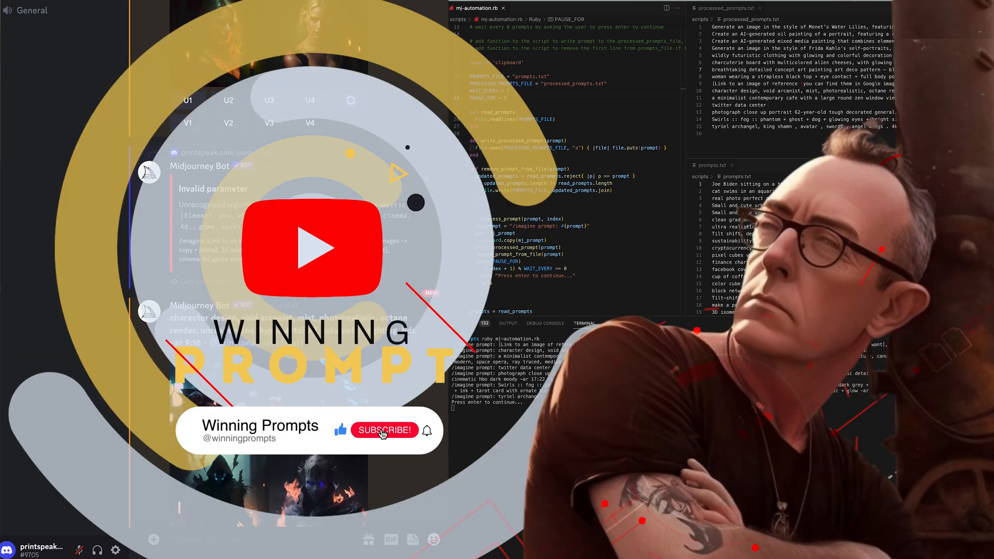
left_click(384, 429)
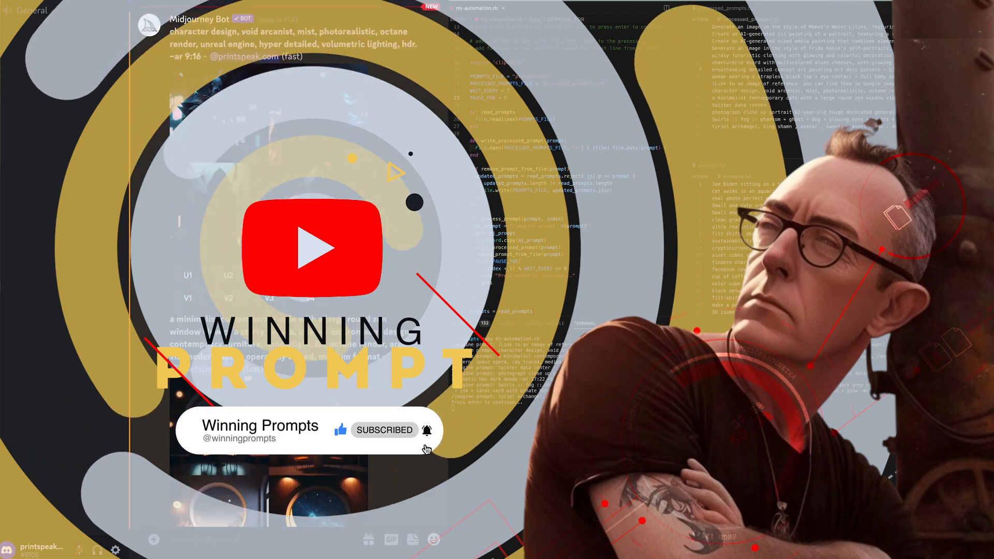